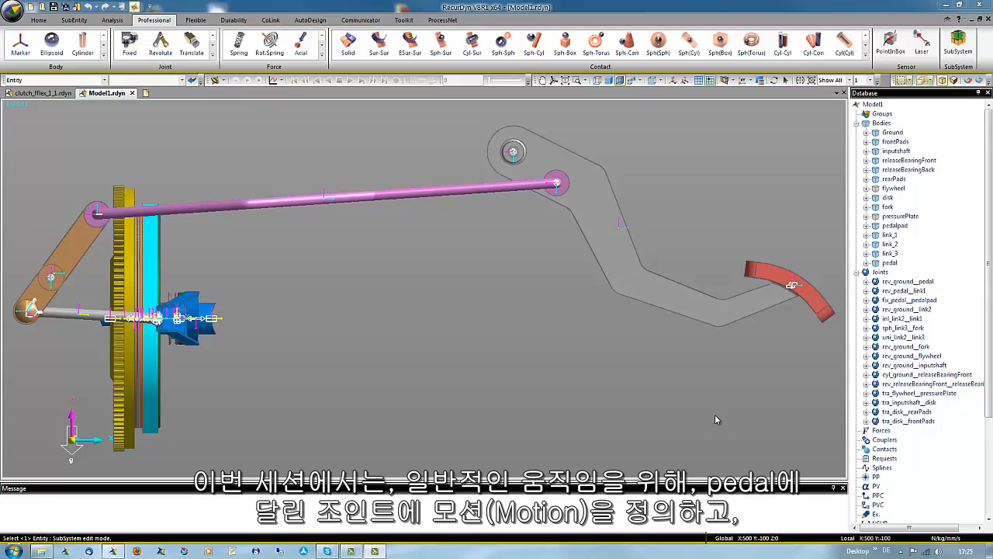
{"action": "mouse_move", "coordinate": [713, 419]}
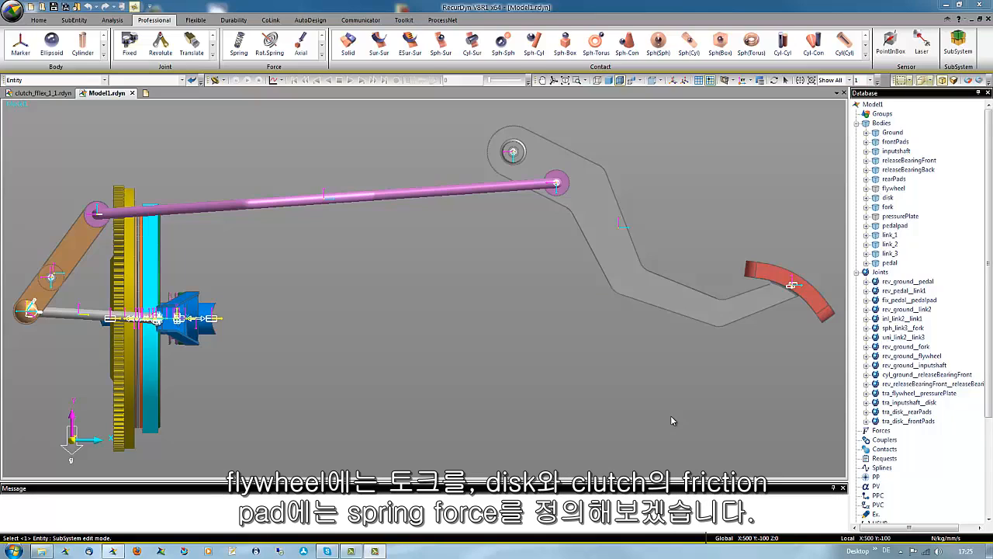
{"action": "mouse_move", "coordinate": [584, 398]}
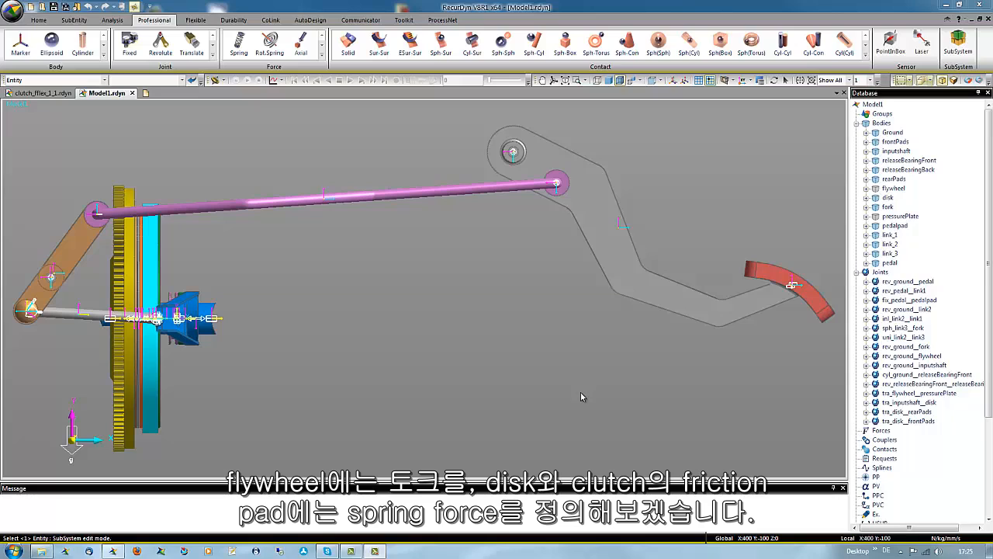
{"action": "mouse_move", "coordinate": [489, 118]}
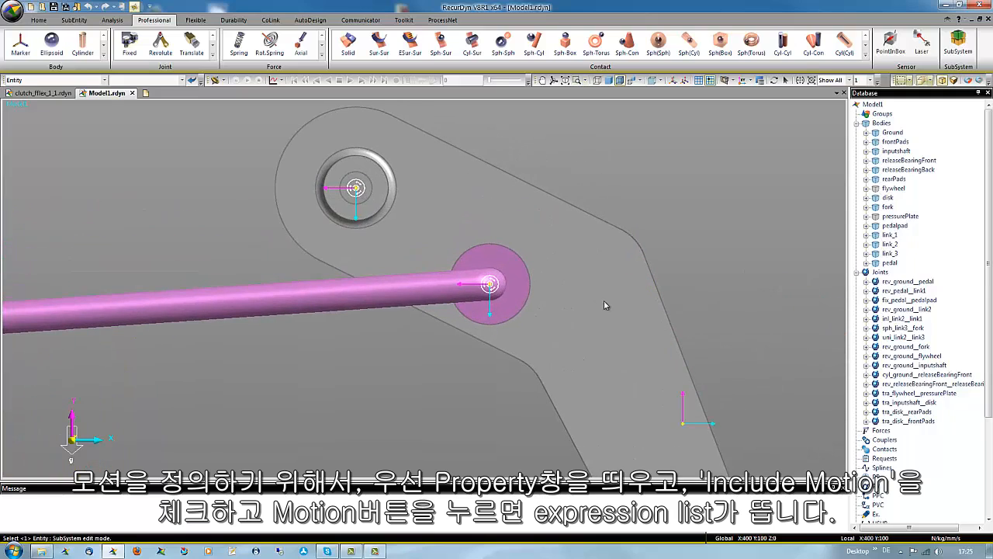
- Enable Include Motion on the rev_ground_pedal joint and go to its motion definition
{"action": "right_click", "coordinate": [906, 281]}
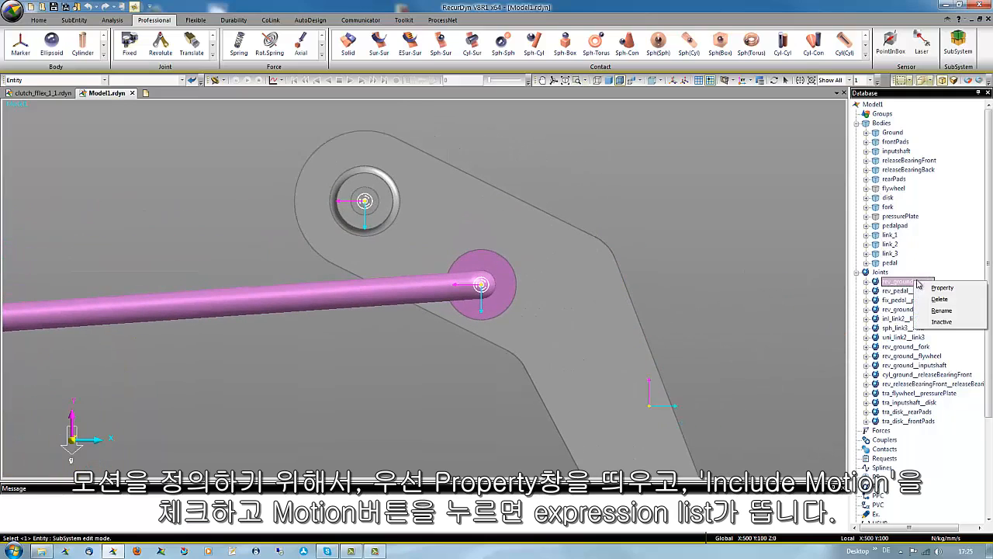
{"action": "left_click", "coordinate": [941, 287]}
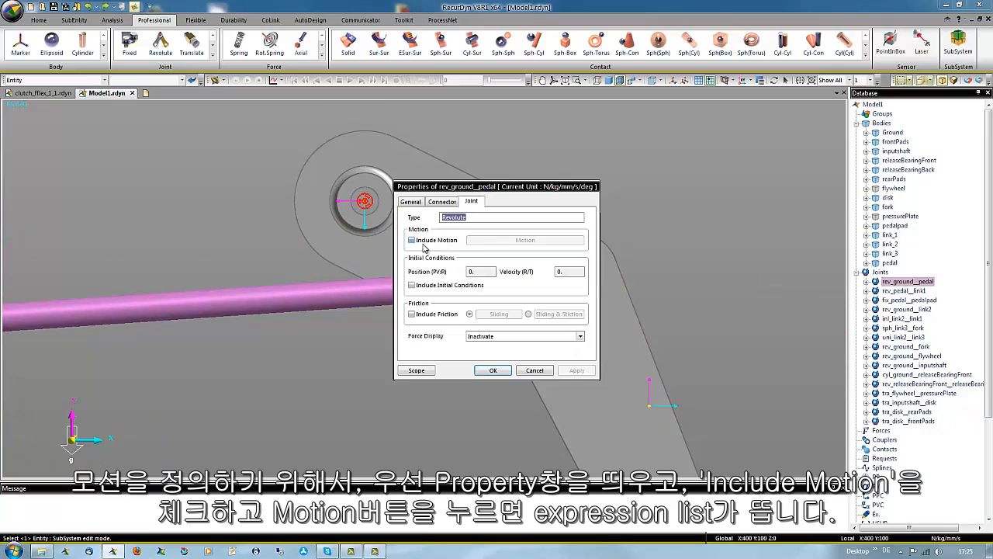
{"action": "left_click", "coordinate": [413, 239]}
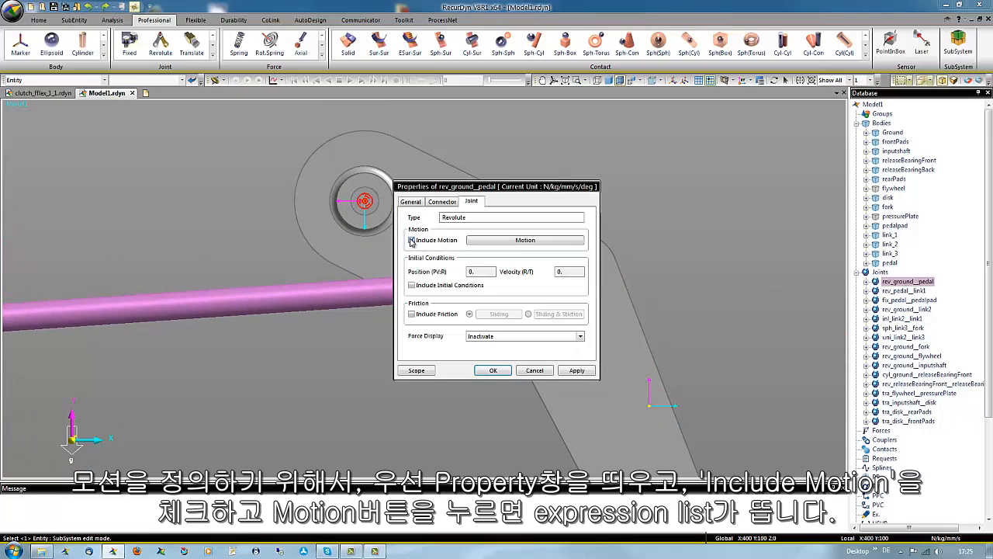
{"action": "left_click", "coordinate": [413, 239]}
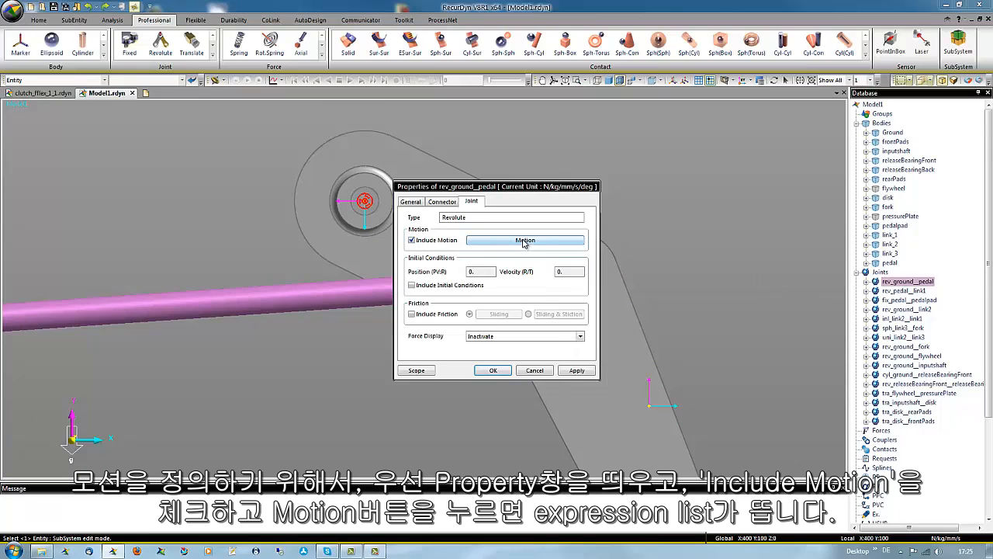
{"action": "left_click", "coordinate": [525, 239]}
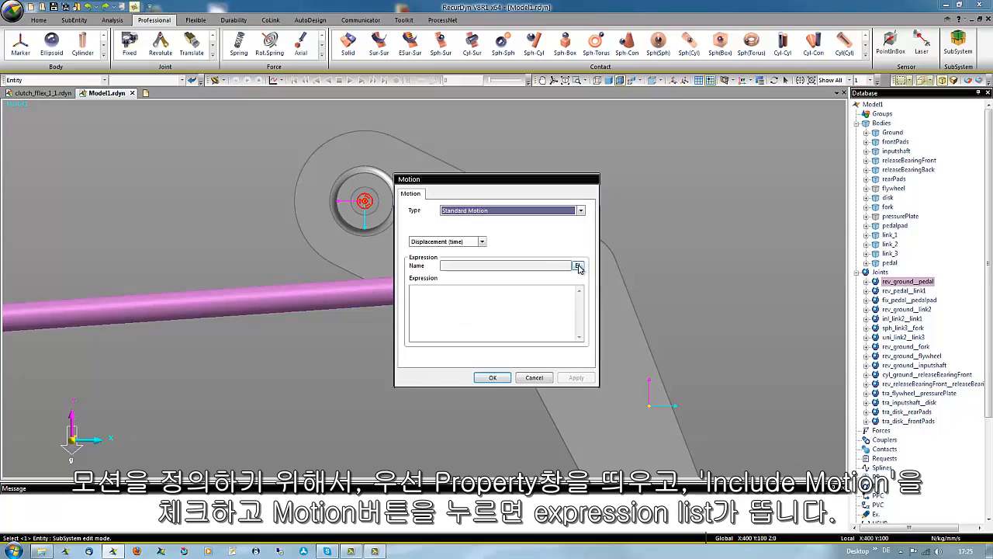
- Create a new expression Ex1 for the joint's motion from the expression list
{"action": "left_click", "coordinate": [578, 266]}
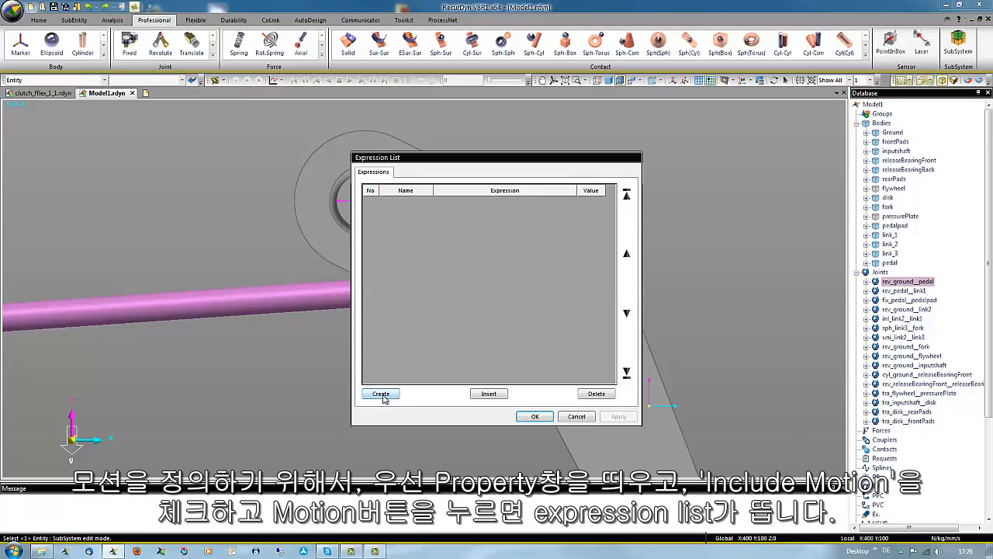
{"action": "left_click", "coordinate": [380, 395]}
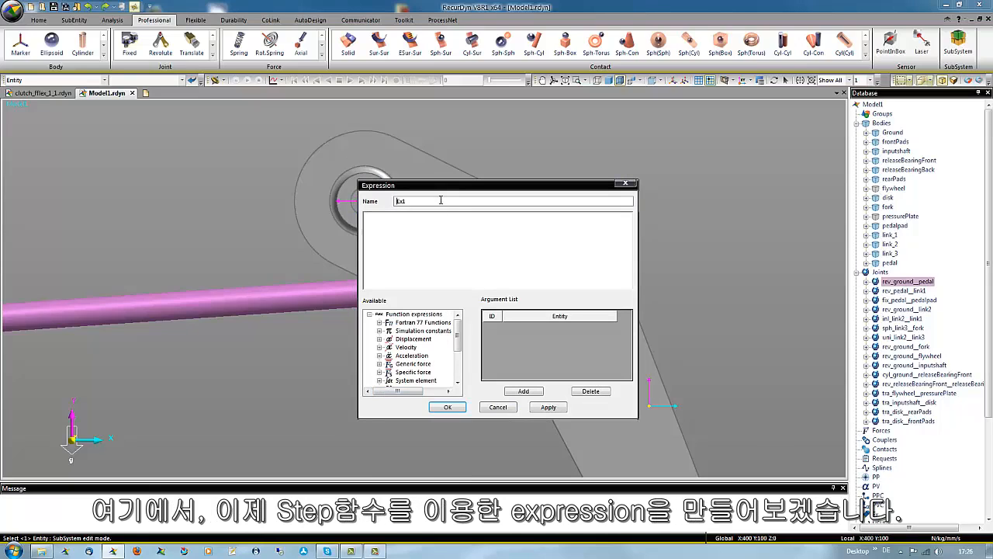
{"action": "left_click_drag", "start_coordinate": [496, 185], "coordinate": [628, 165]}
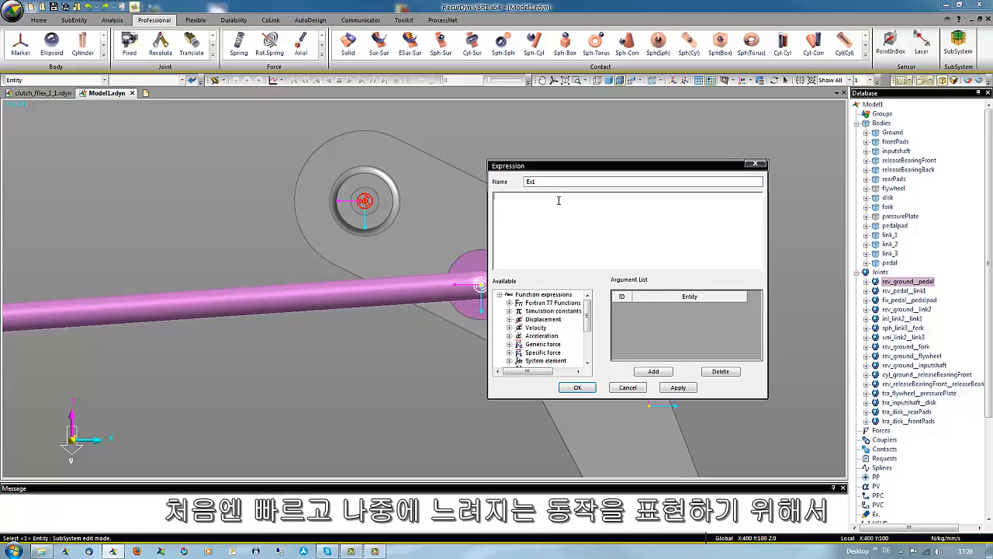
- Enter the first term step(time,0,0,0.2,75D) rising to 75 degrees by 0.2 s
{"action": "type", "text": "step("}
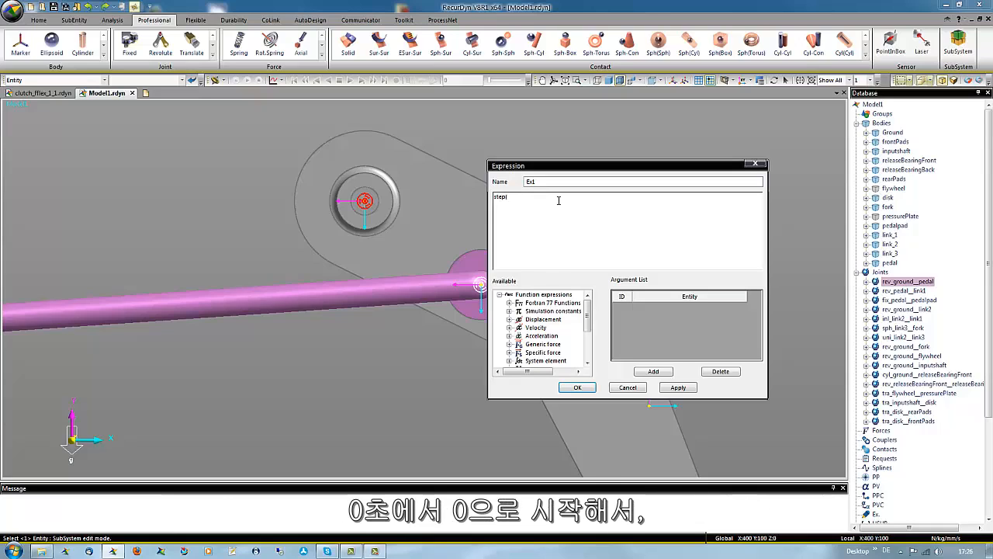
{"action": "type", "text": "time"}
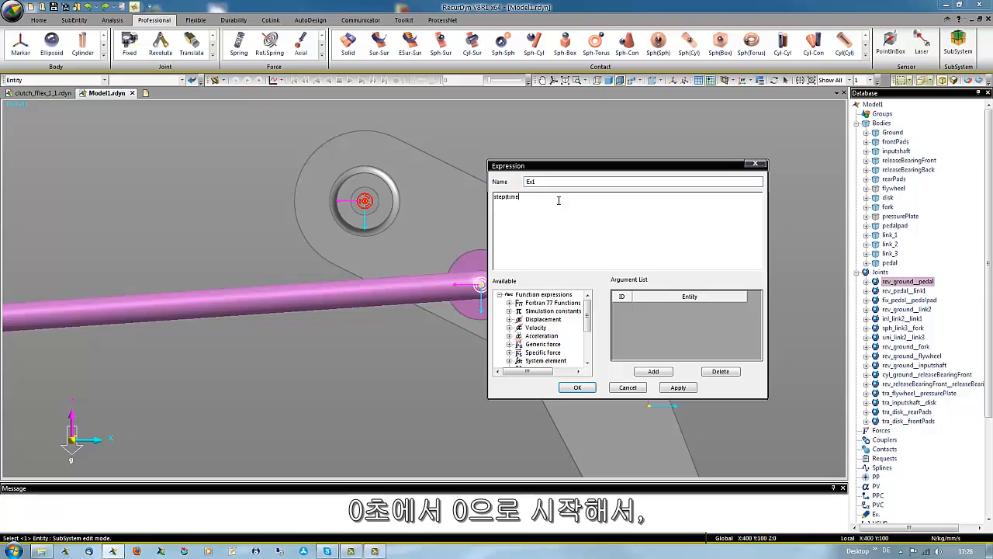
{"action": "type", "text": ","}
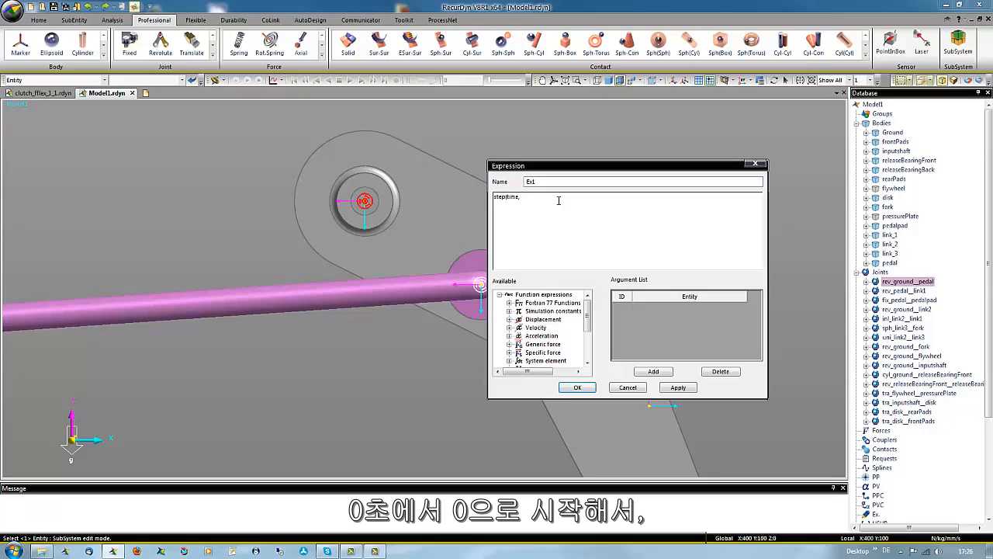
{"action": "type", "text": "0"}
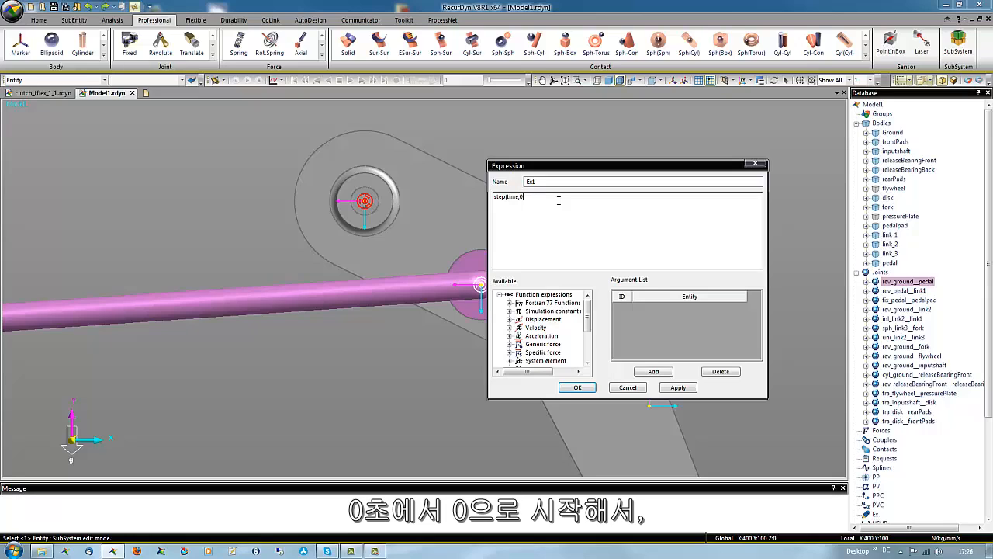
{"action": "type", "text": "0"}
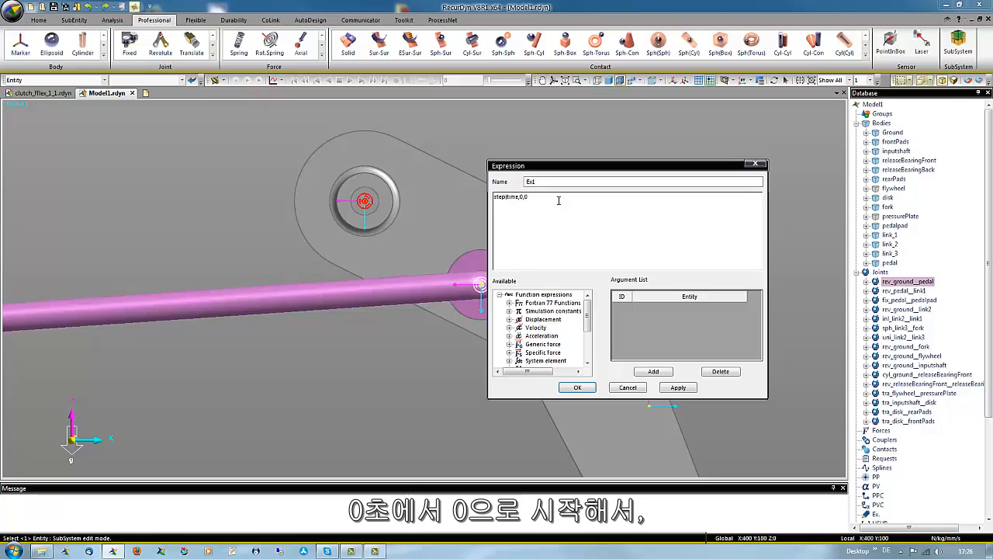
{"action": "type", "text": ",0.2,"}
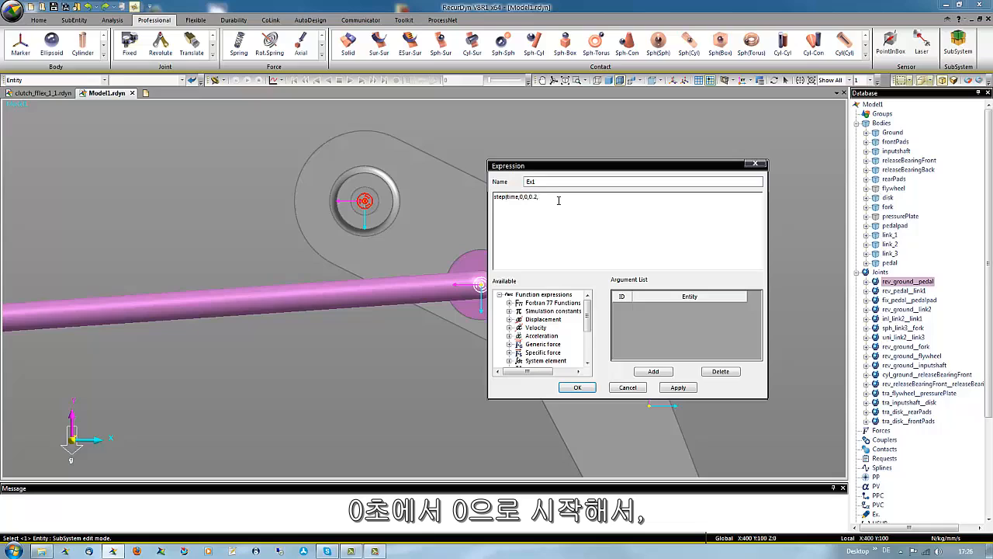
{"action": "type", "text": "7"}
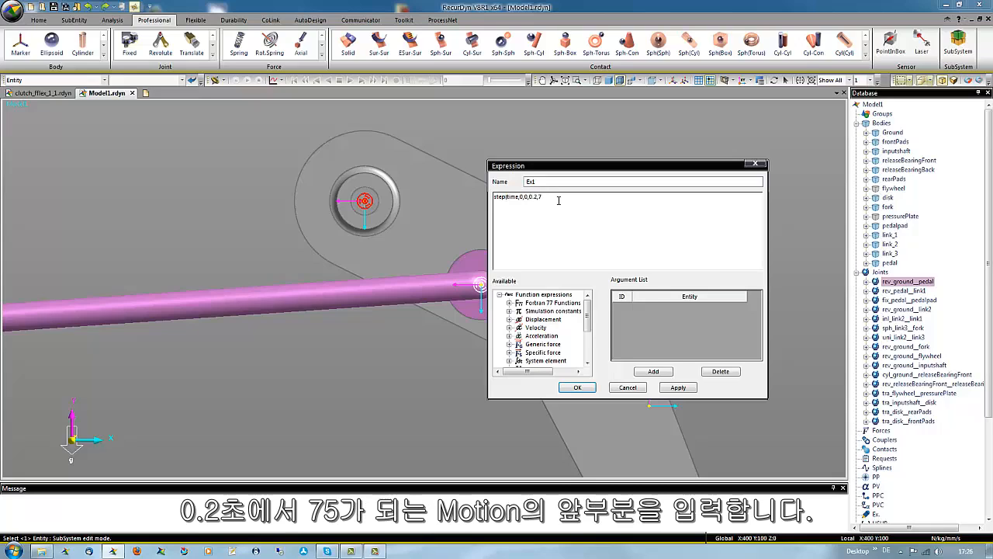
{"action": "type", "text": "5D) -"}
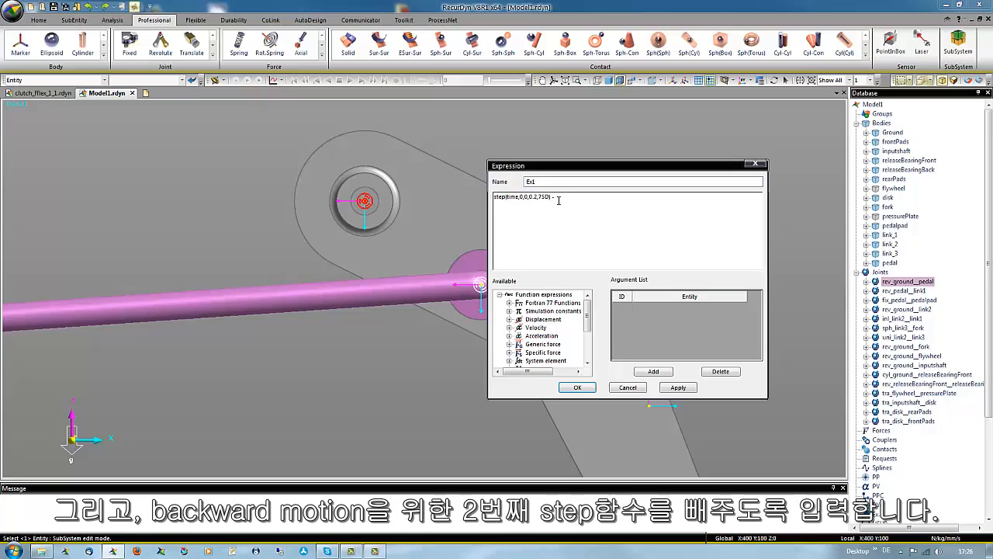
- Subtract a second step(time,0.2,0,0.8,75D) returning the pedal between 0.2 and 0.8 s
{"action": "type", "text": "step"}
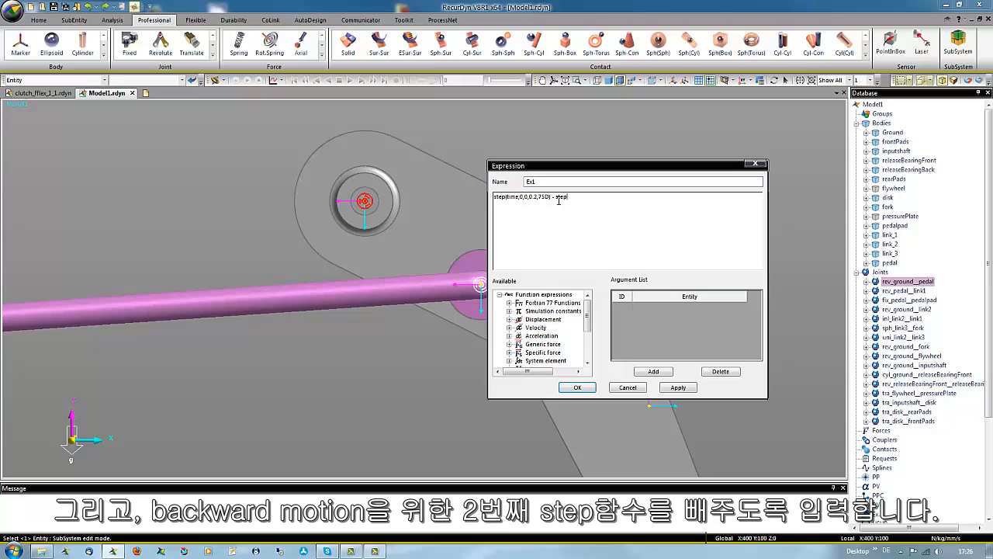
{"action": "type", "text": "h"}
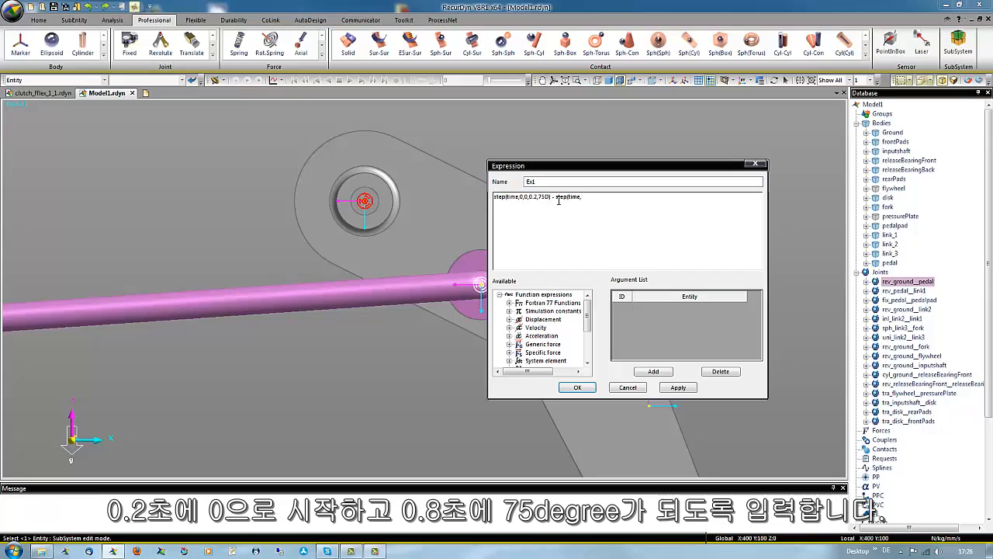
{"action": "type", "text": "0.2,0,0.8,"}
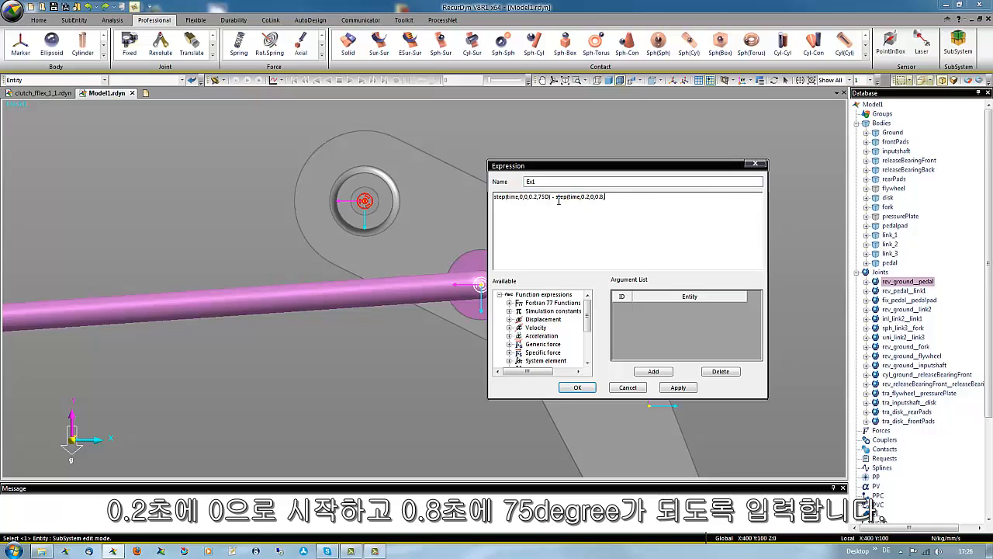
{"action": "type", "text": "75D)"}
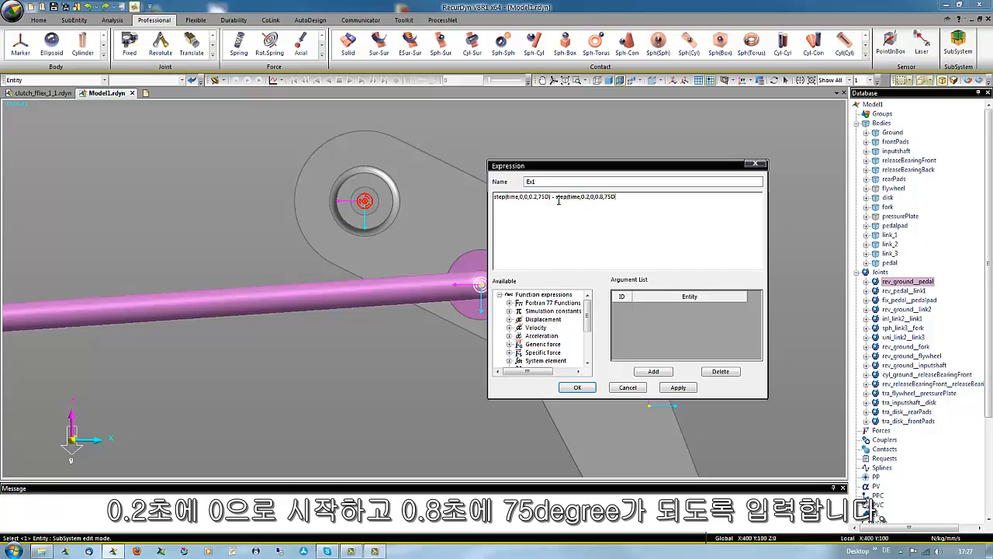
{"action": "mouse_move", "coordinate": [590, 432]}
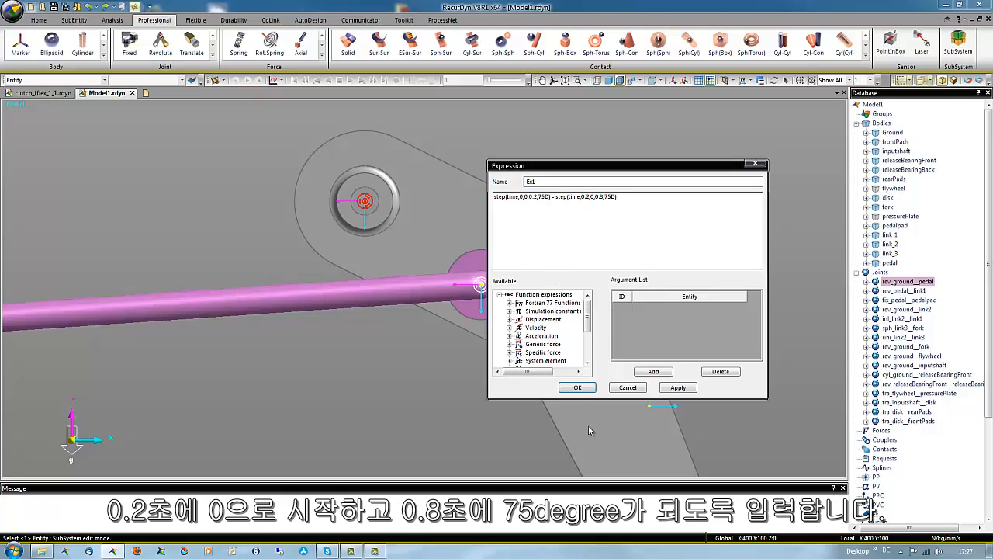
- Confirm Ex1, assign it as the pedal joint's motion and apply the joint properties
{"action": "left_click", "coordinate": [577, 388]}
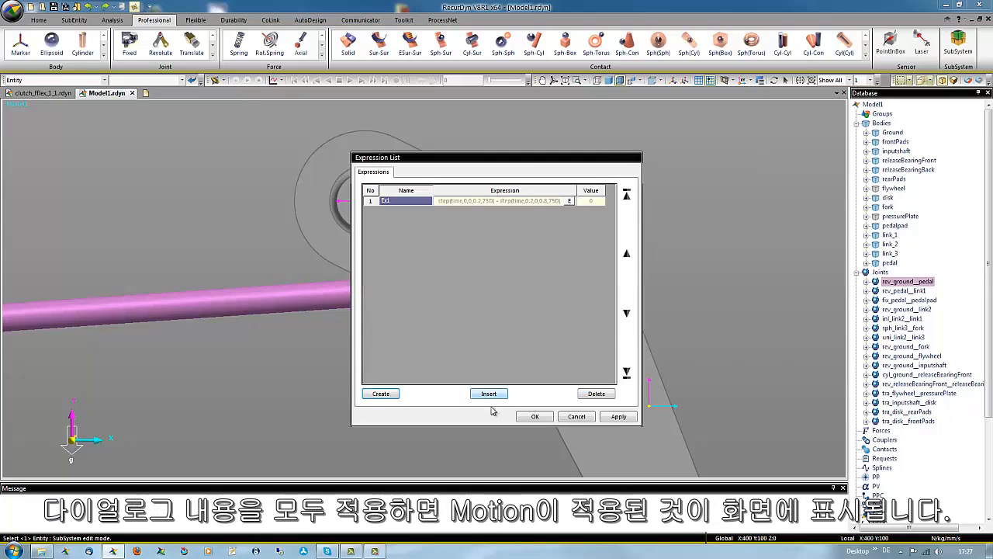
{"action": "left_click", "coordinate": [534, 416]}
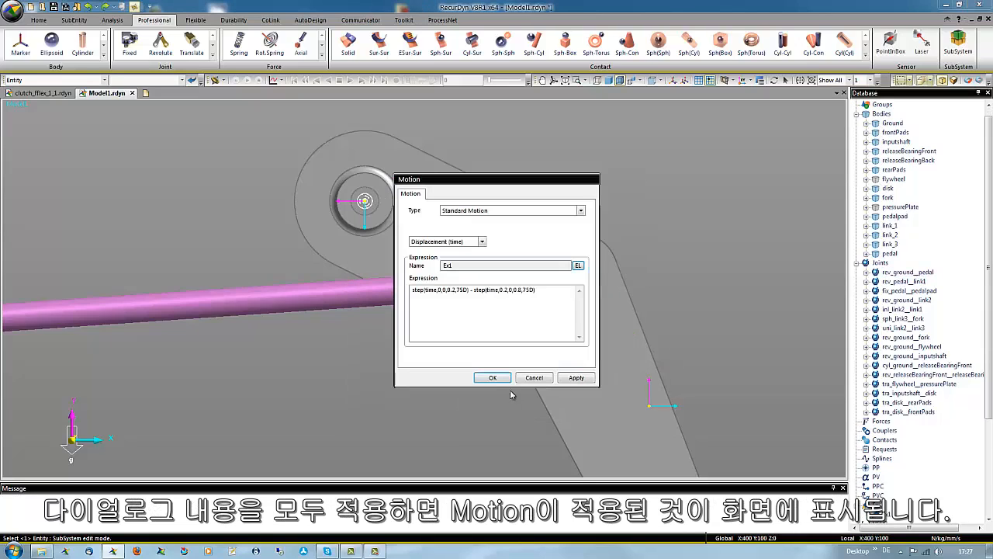
{"action": "left_click", "coordinate": [492, 377]}
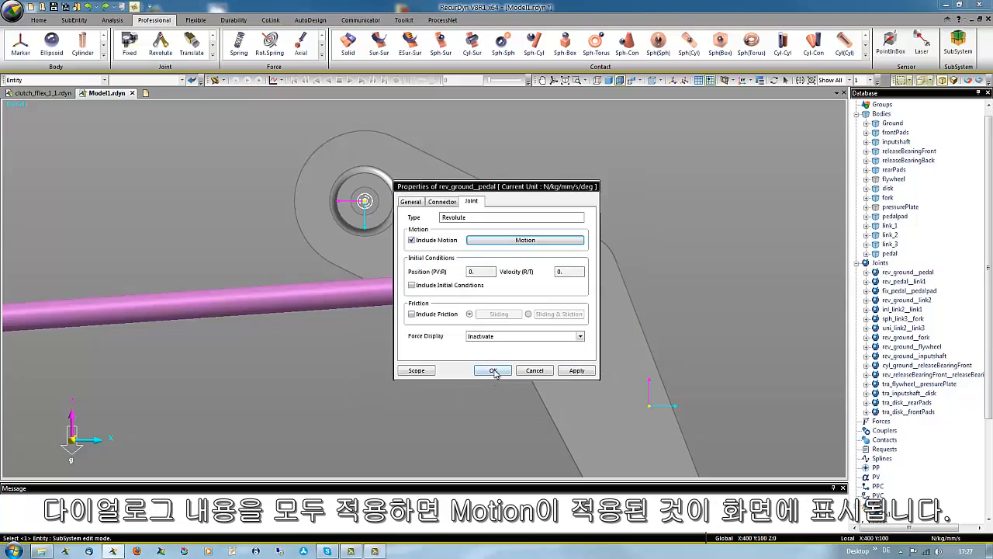
{"action": "left_click", "coordinate": [494, 370]}
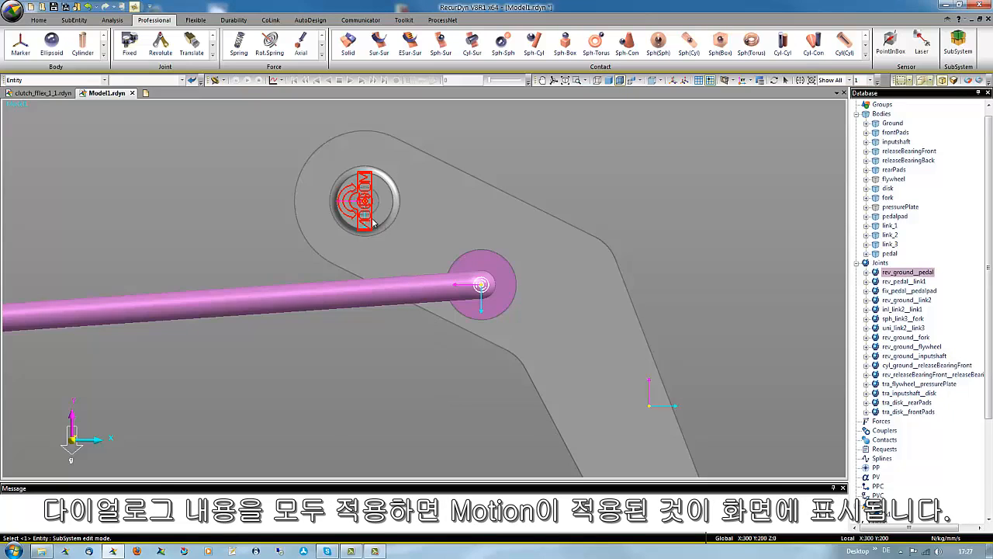
{"action": "mouse_move", "coordinate": [401, 307]}
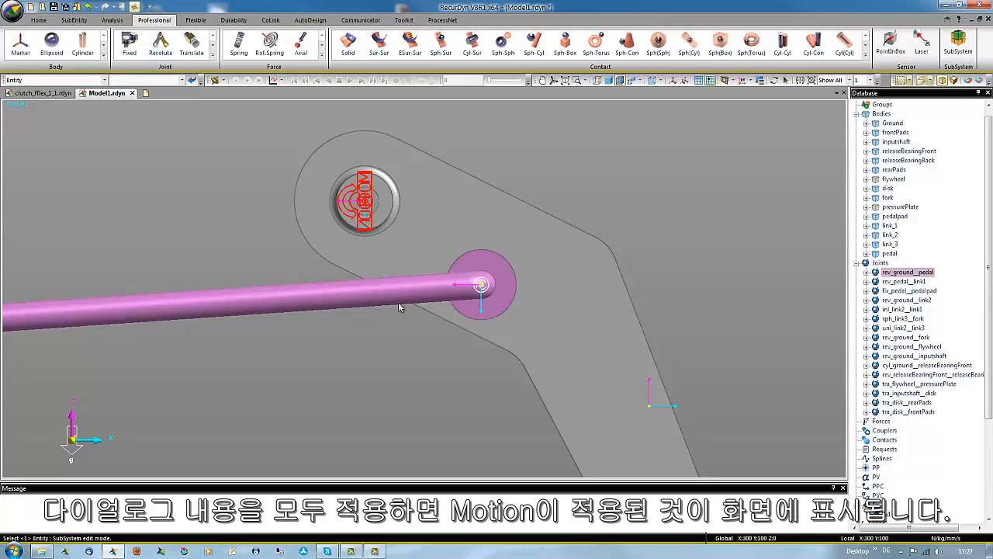
{"action": "mouse_move", "coordinate": [407, 378]}
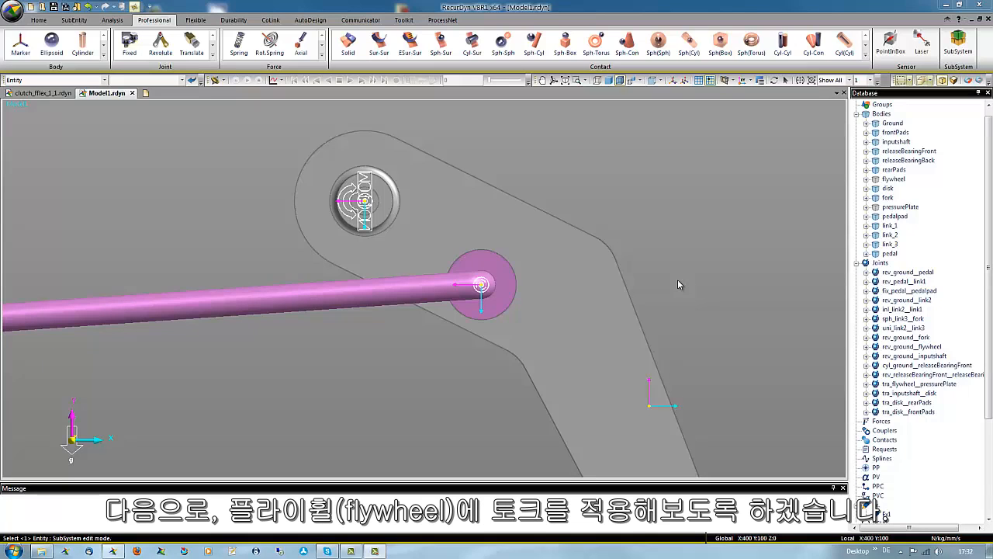
{"action": "mouse_move", "coordinate": [496, 341]}
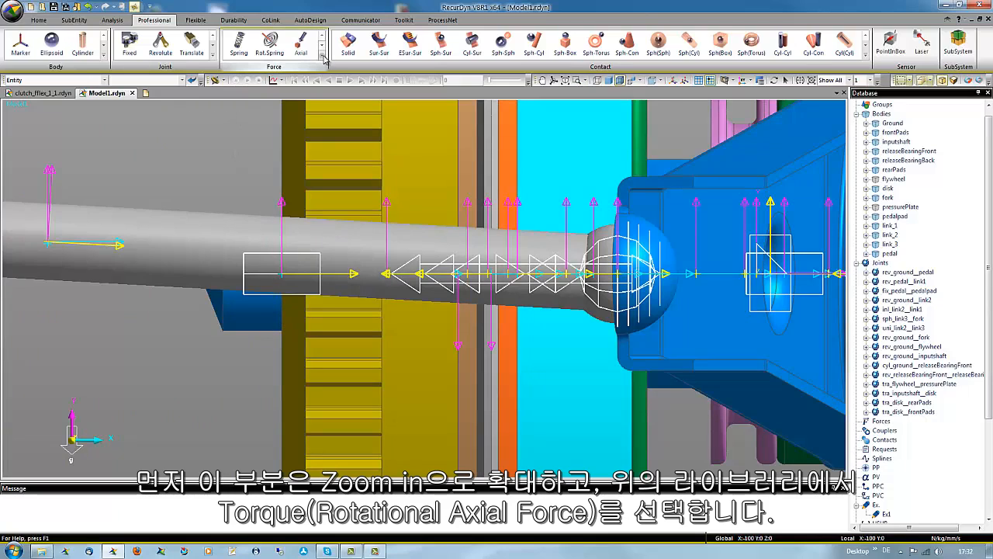
- Start a Rot.Axial torque from the Force library with creation method set to Joint
{"action": "left_click", "coordinate": [323, 62]}
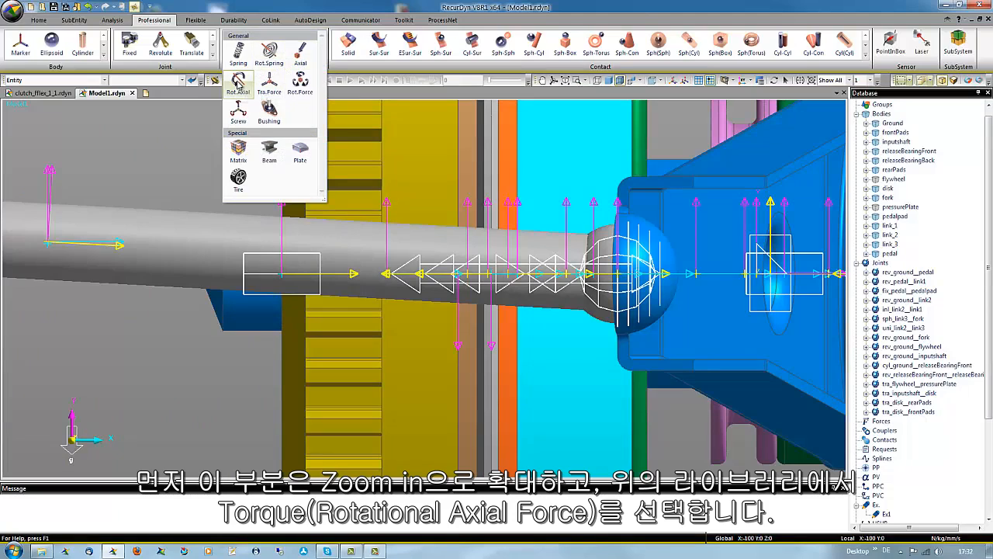
{"action": "left_click", "coordinate": [238, 81]}
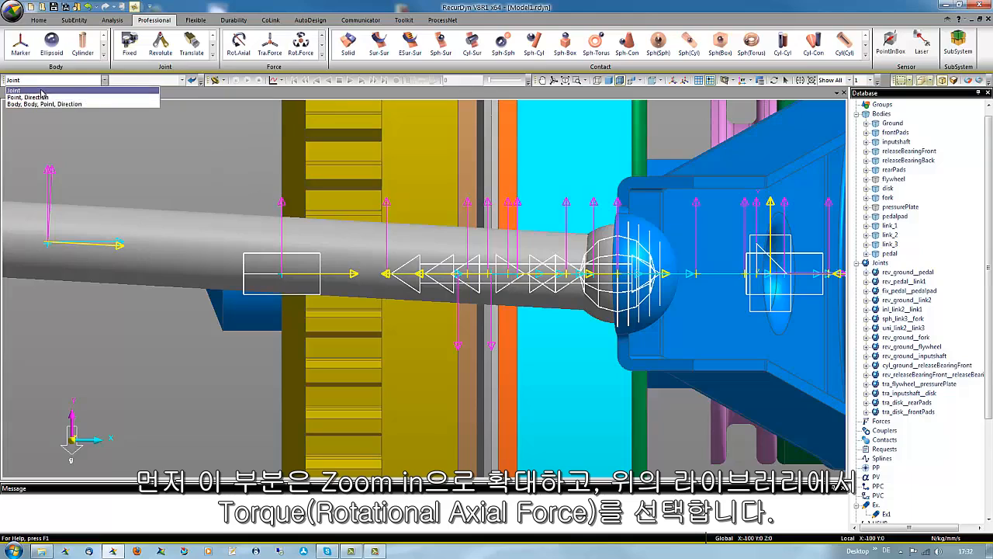
{"action": "left_click", "coordinate": [28, 96]}
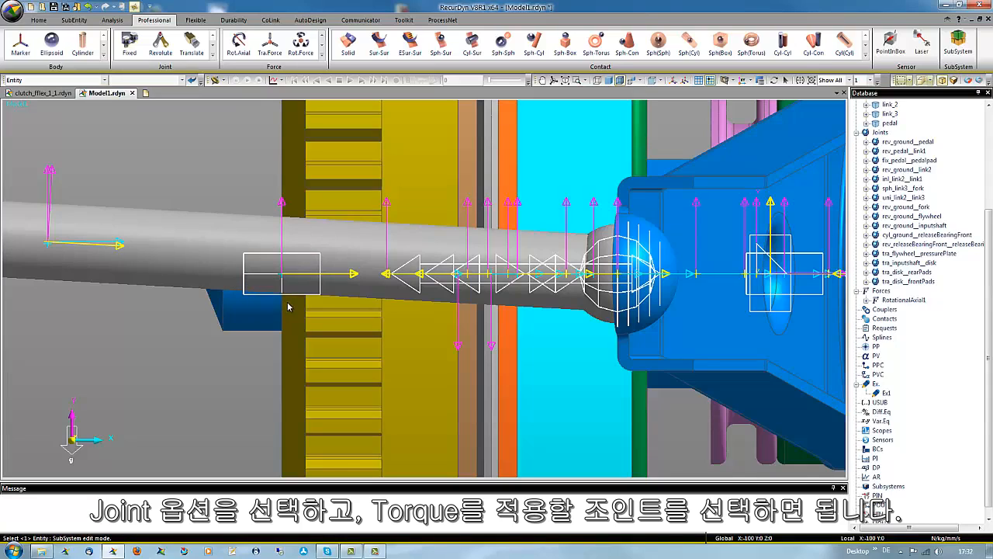
{"action": "mouse_move", "coordinate": [910, 362]}
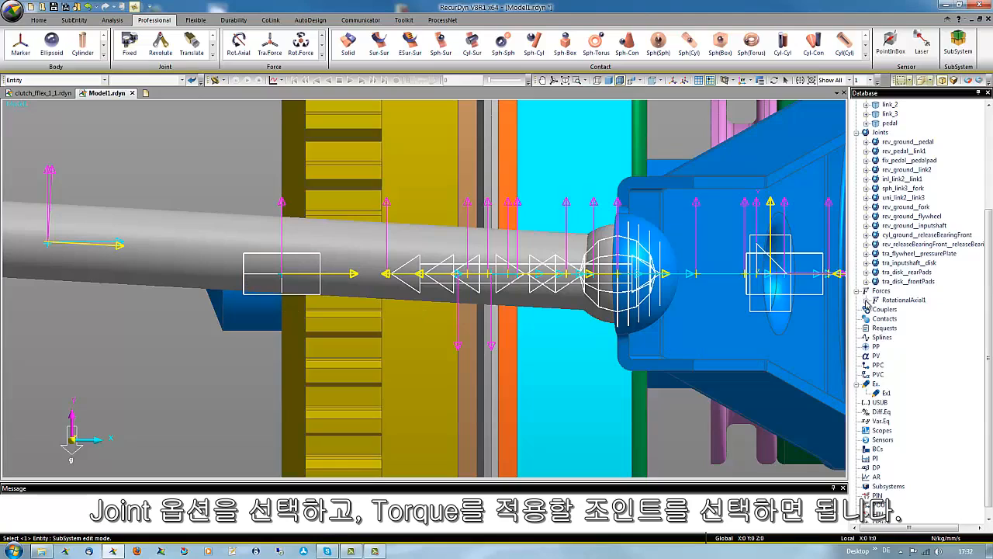
- Place RotationalAxial1 on the flywheel joint and start a new expression in its properties
{"action": "left_click", "coordinate": [866, 300]}
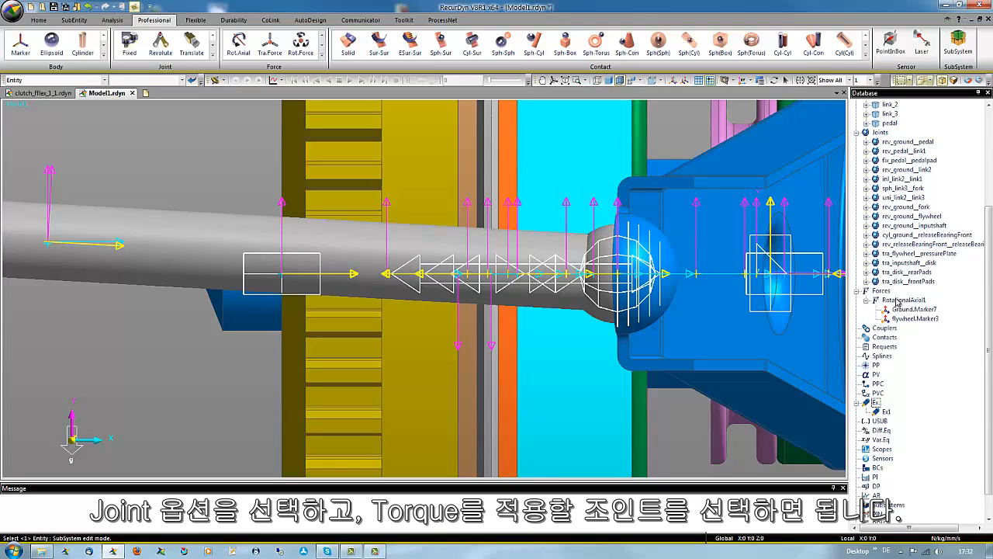
{"action": "right_click", "coordinate": [903, 301]}
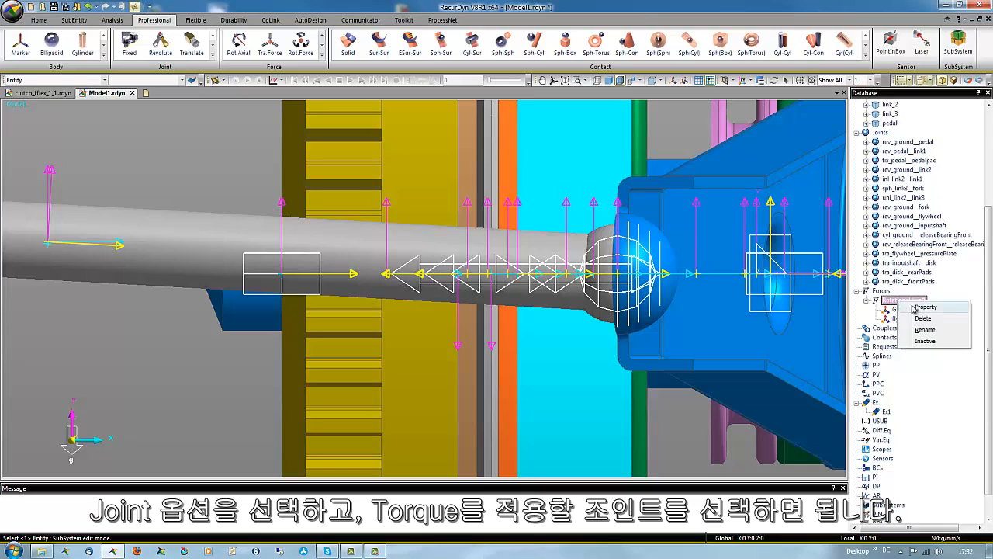
{"action": "mouse_move", "coordinate": [919, 310]}
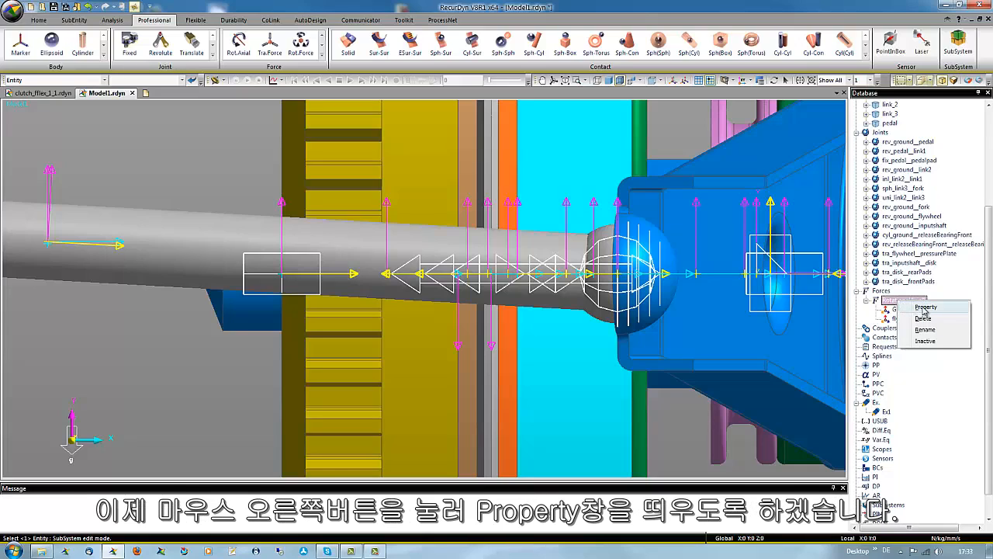
{"action": "left_click", "coordinate": [925, 307]}
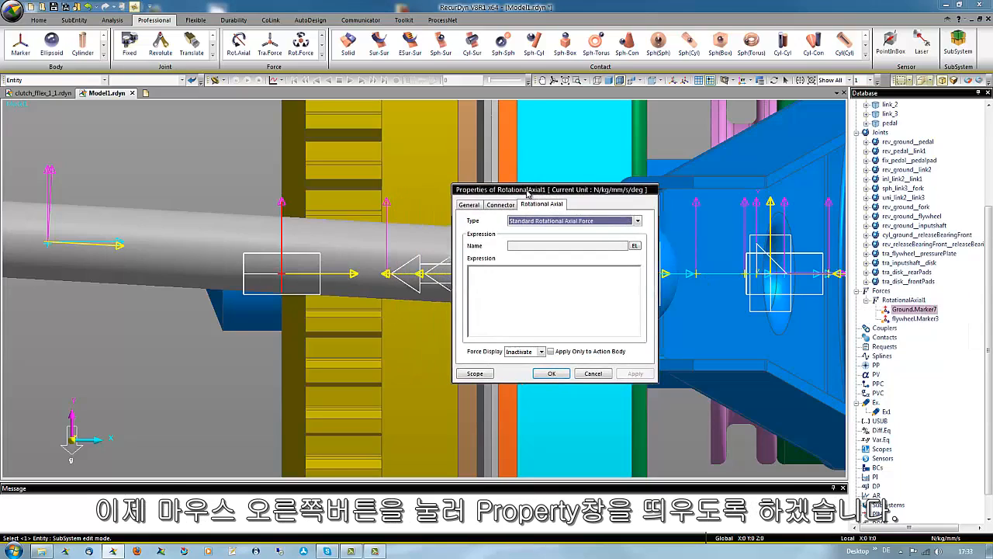
{"action": "left_click", "coordinate": [635, 246]}
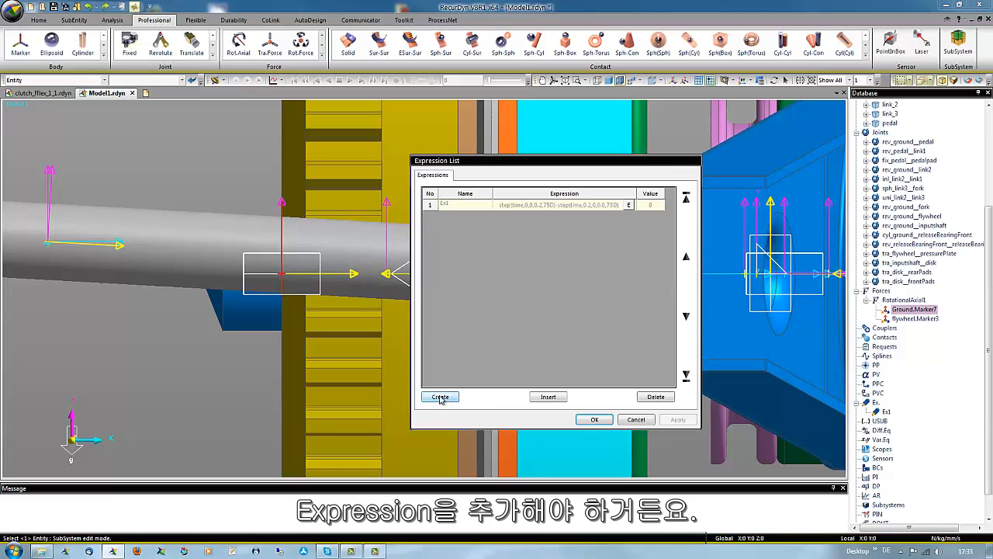
{"action": "left_click", "coordinate": [440, 397]}
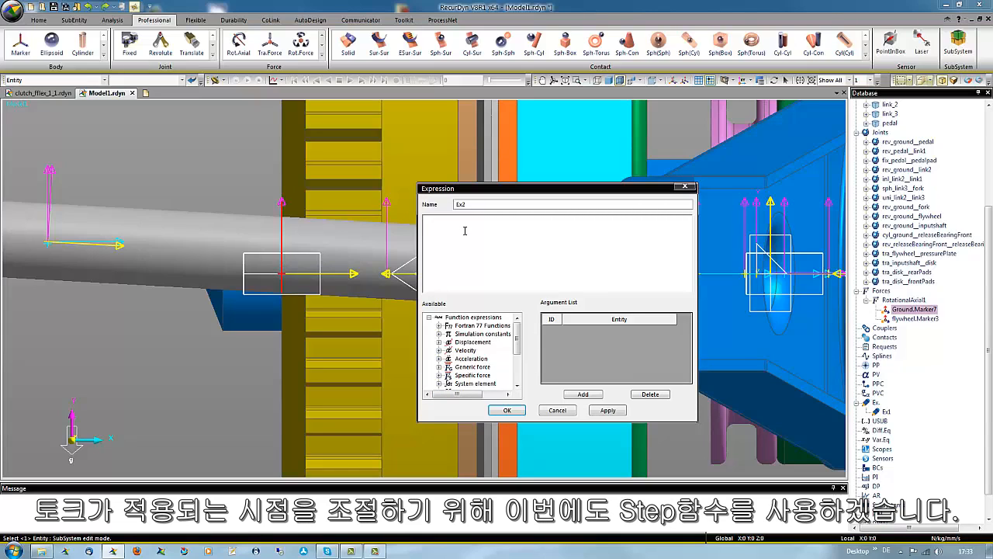
- Define Ex2 as step(time,0.2,0,0.35,1) * 150000 and save it
{"action": "type", "text": "step"}
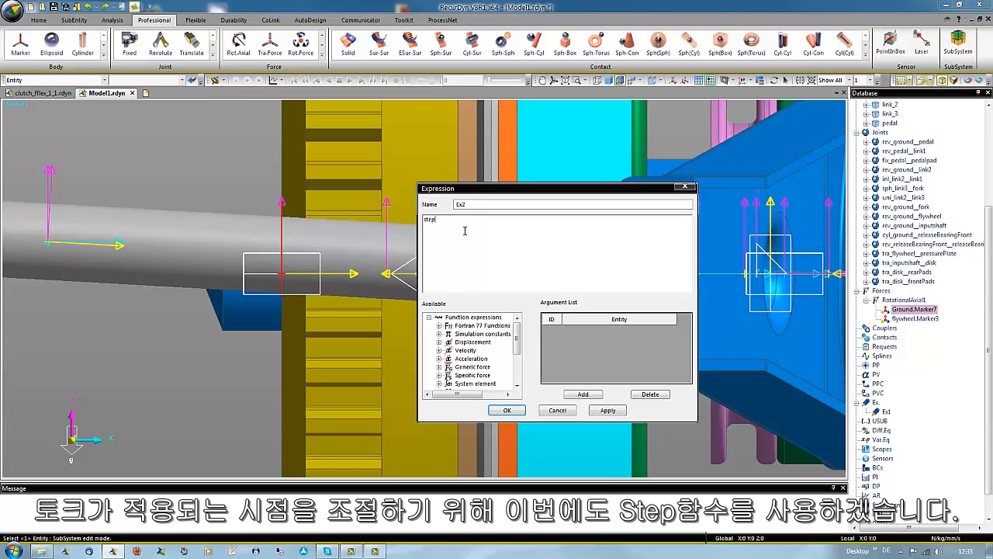
{"action": "type", "text": "(time"}
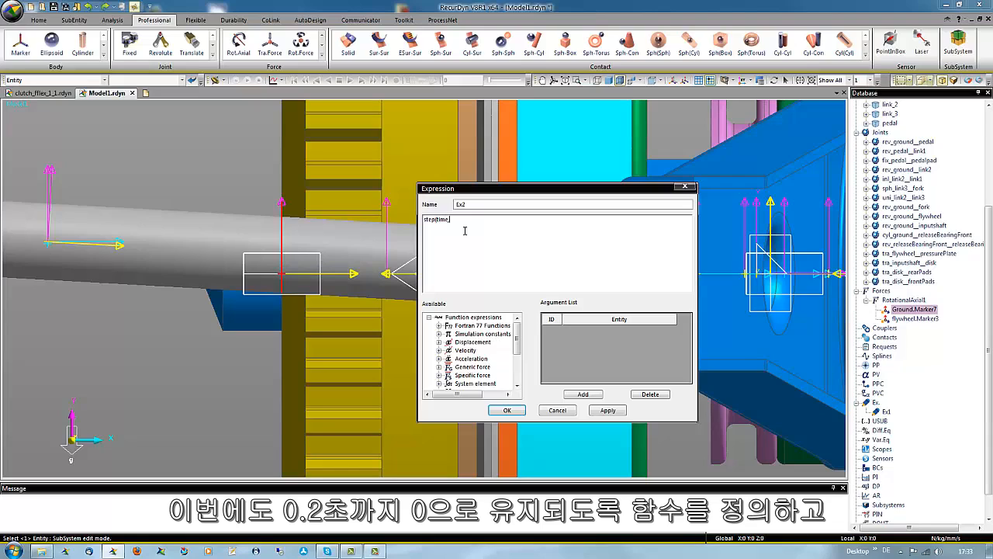
{"action": "type", "text": ",0"}
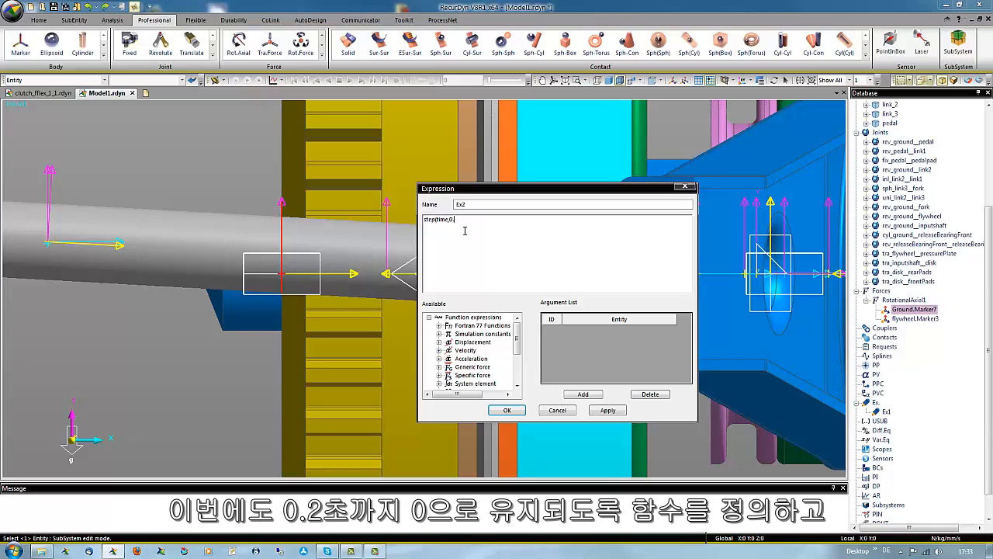
{"action": "type", "text": ".2,0,0.35"}
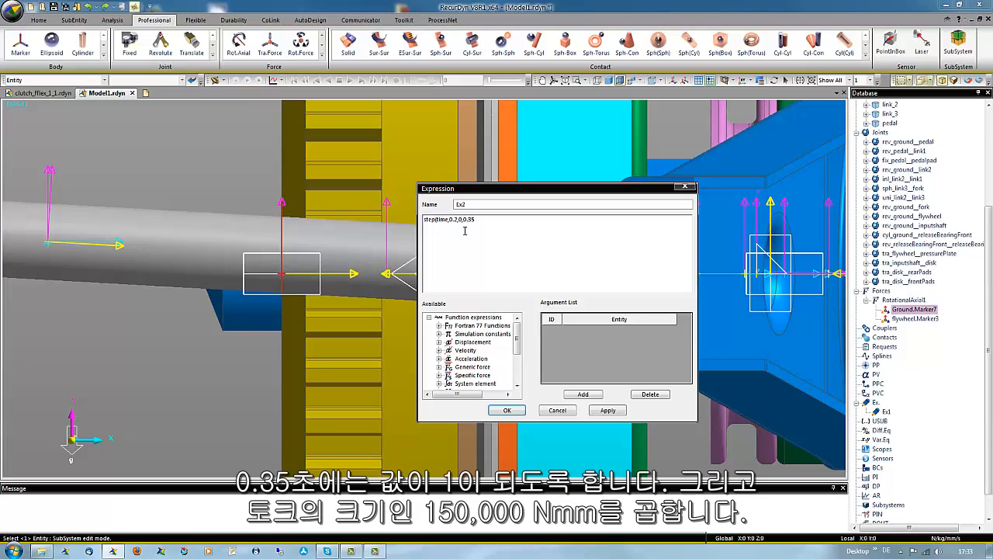
{"action": "type", "text": "1"}
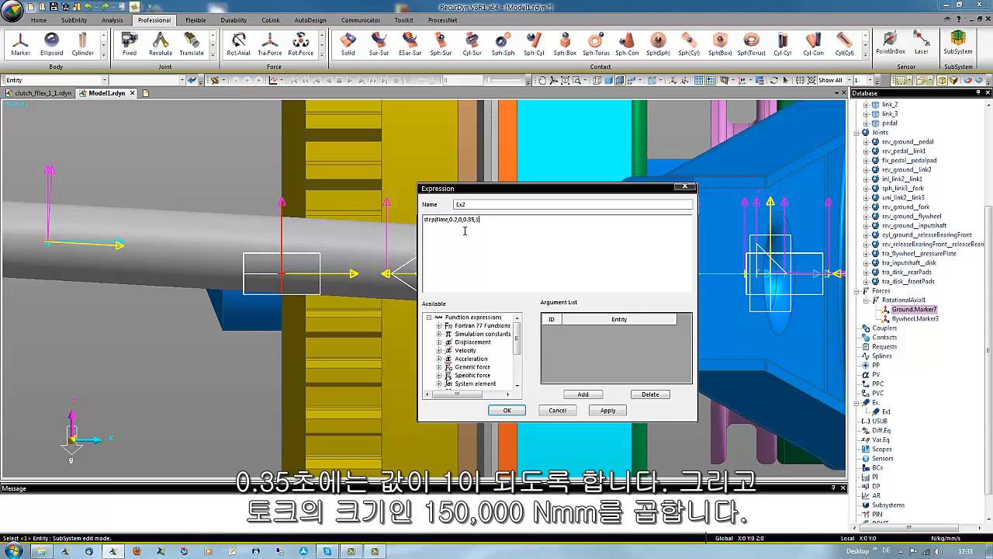
{"action": "type", "text": ")"}
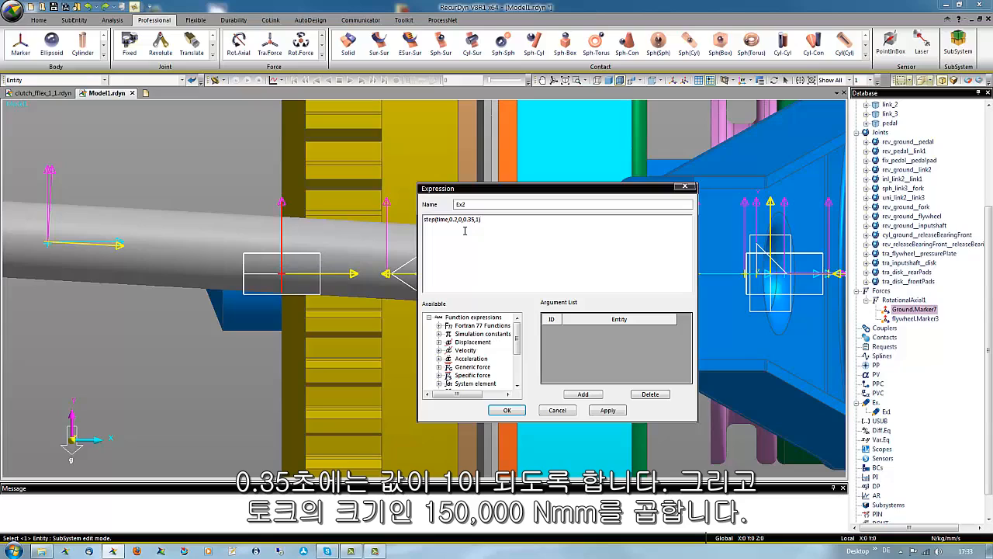
{"action": "type", "text": "*"}
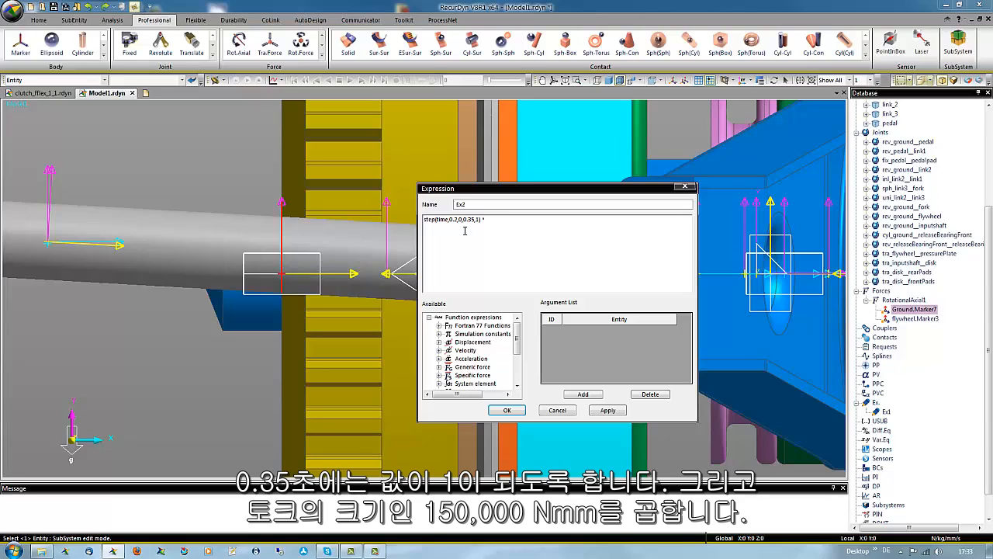
{"action": "type", "text": "150"}
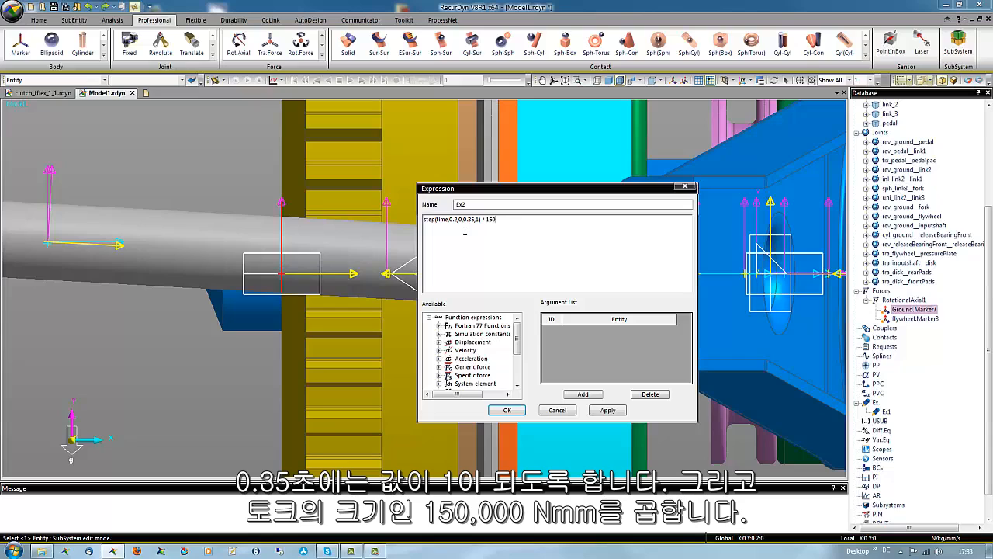
{"action": "type", "text": "000"}
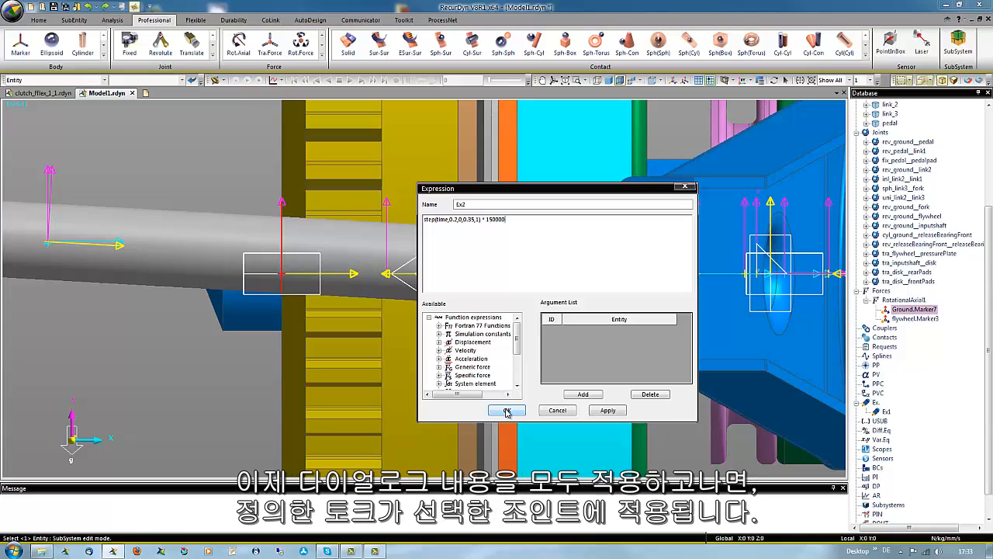
{"action": "left_click", "coordinate": [506, 410]}
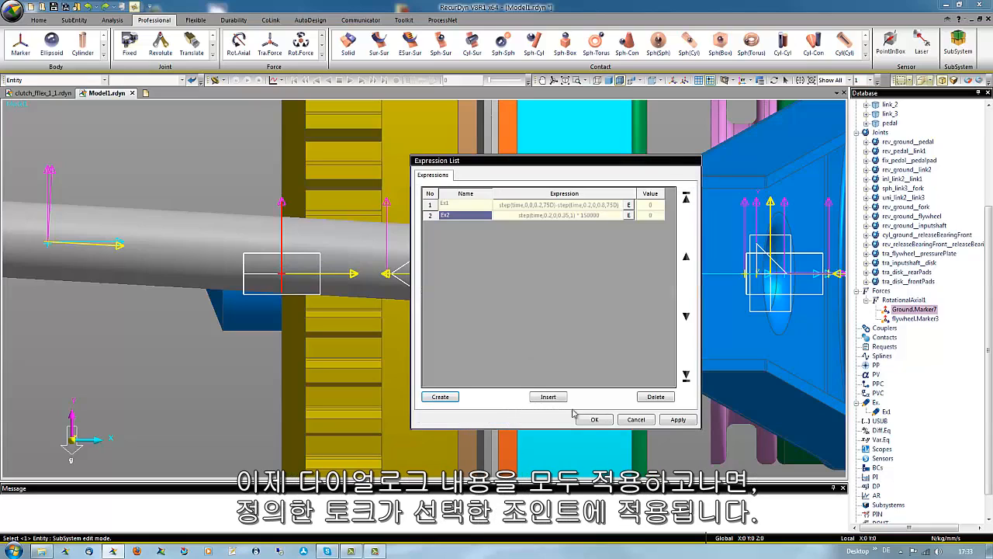
- Assign Ex2 to RotationalAxial1 and confirm the torque properties
{"action": "left_click", "coordinate": [593, 419]}
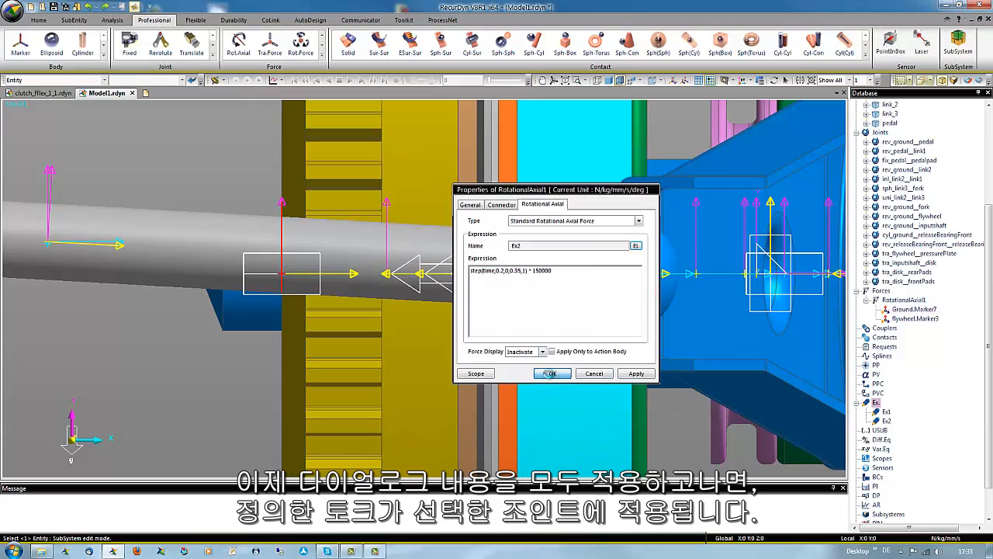
{"action": "left_click", "coordinate": [552, 373]}
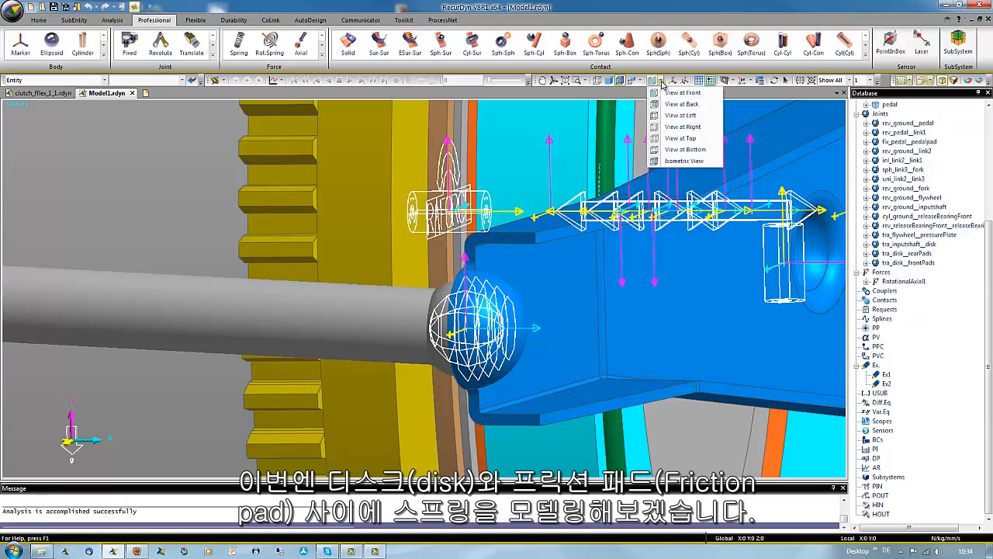
{"action": "mouse_move", "coordinate": [681, 104]}
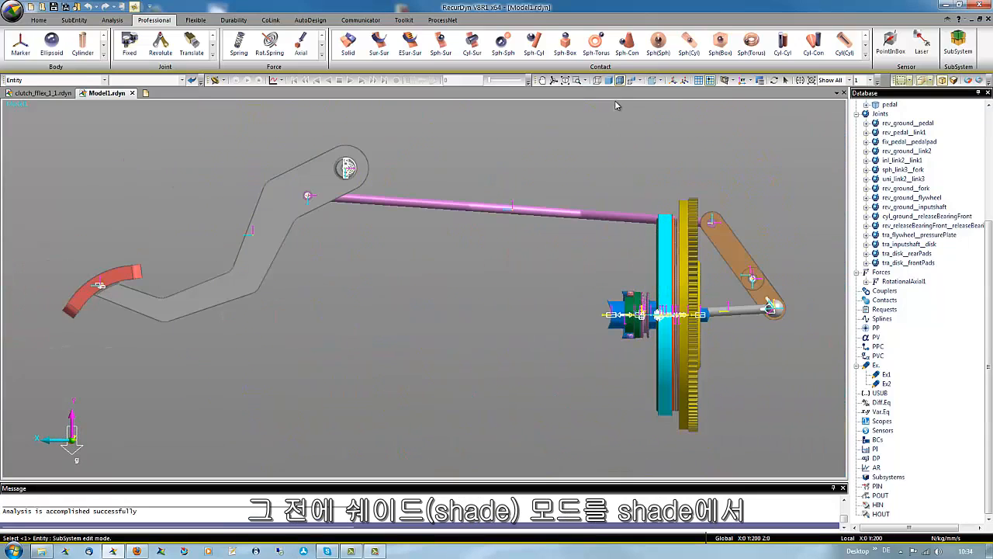
{"action": "mouse_move", "coordinate": [621, 81]}
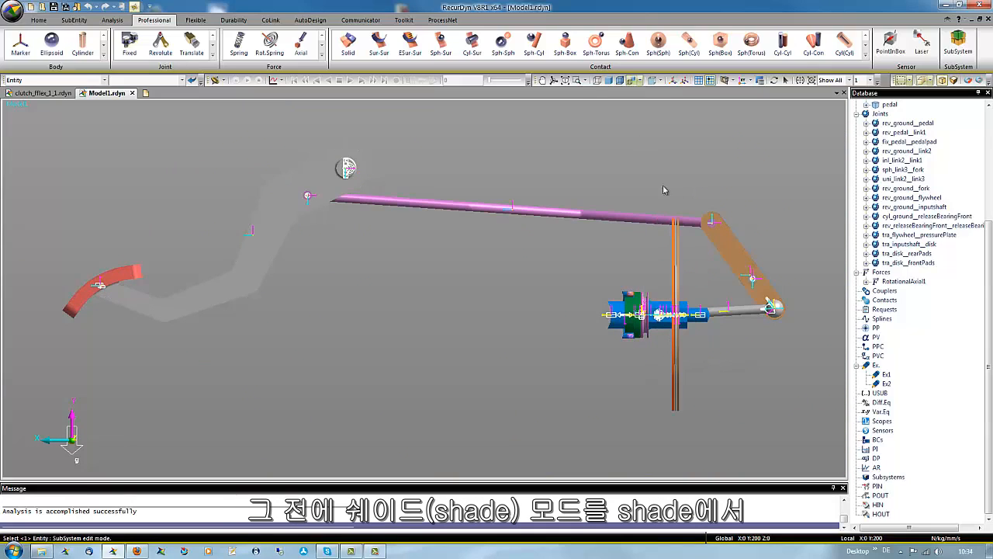
{"action": "mouse_move", "coordinate": [754, 379]}
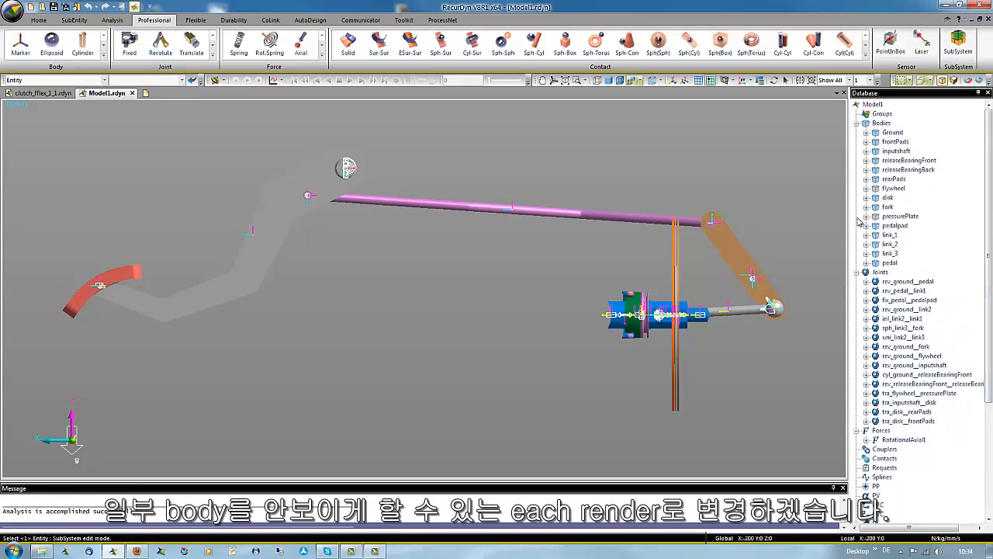
{"action": "mouse_move", "coordinate": [899, 162]}
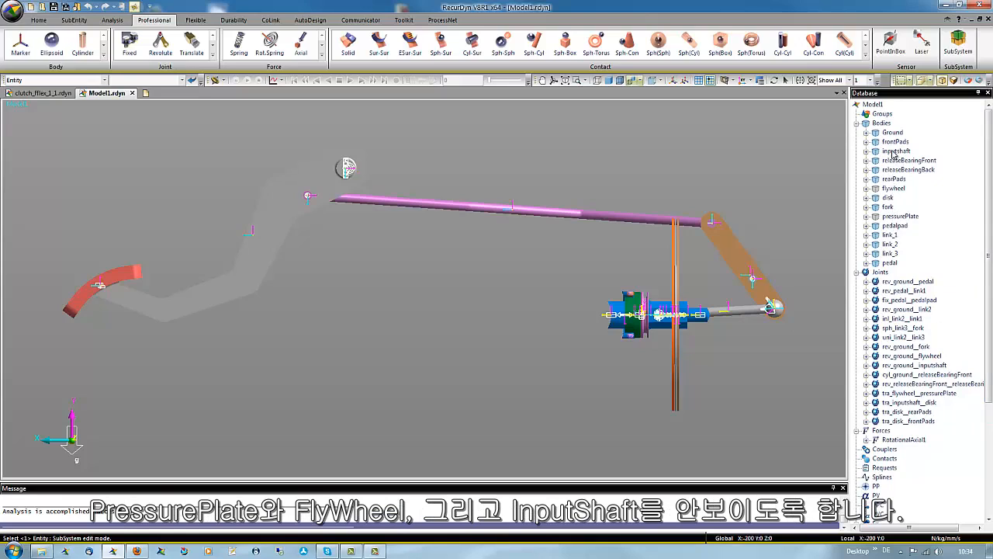
- Hide a covering body from the Database tree to expose the inner parts
{"action": "right_click", "coordinate": [897, 152]}
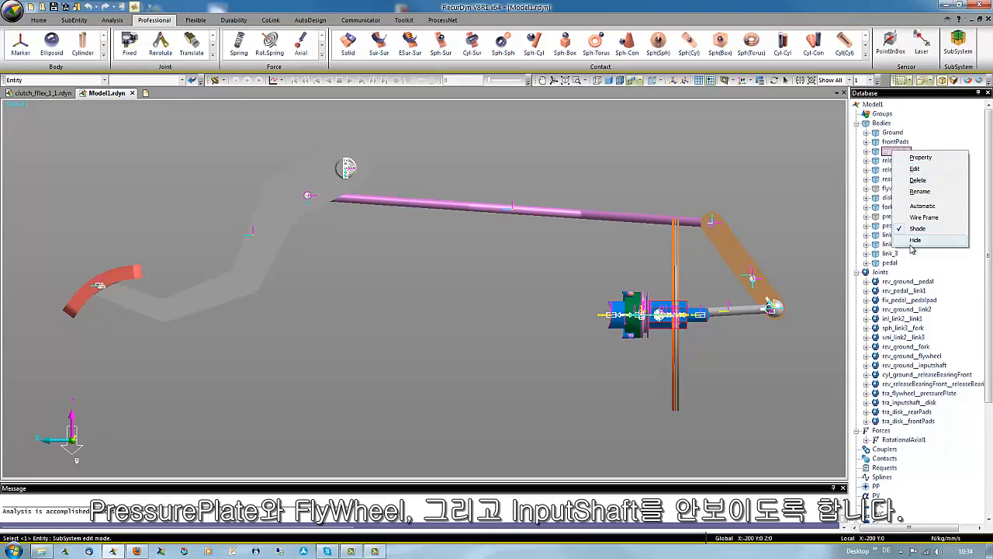
{"action": "left_click", "coordinate": [916, 239]}
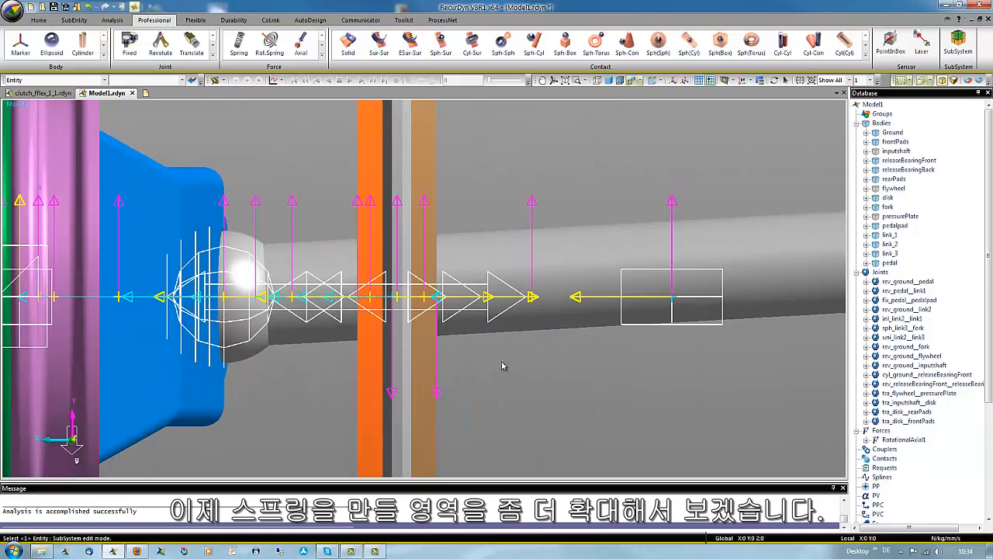
- Start a Spring force and pick its first attachment body in the pad area
{"action": "left_click", "coordinate": [239, 44]}
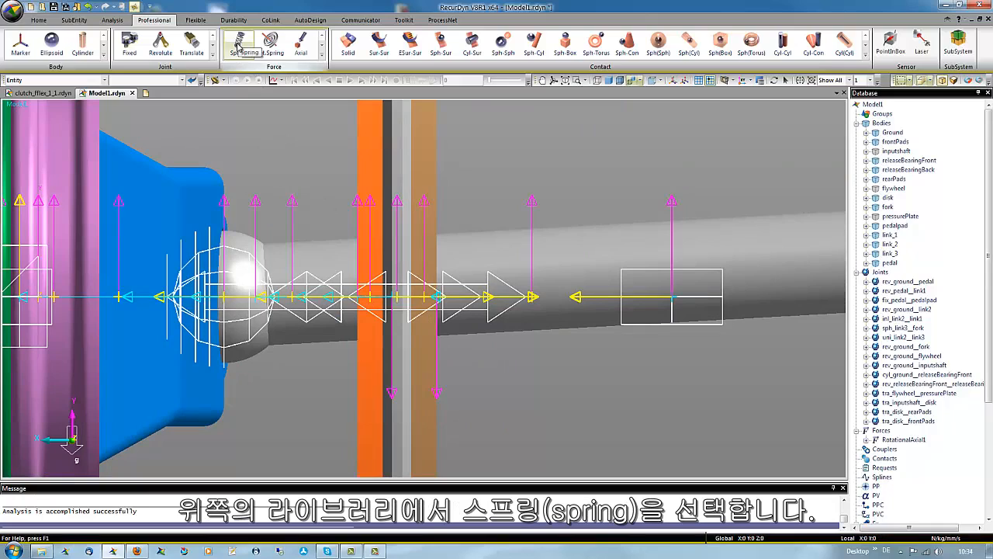
{"action": "left_click", "coordinate": [239, 43]}
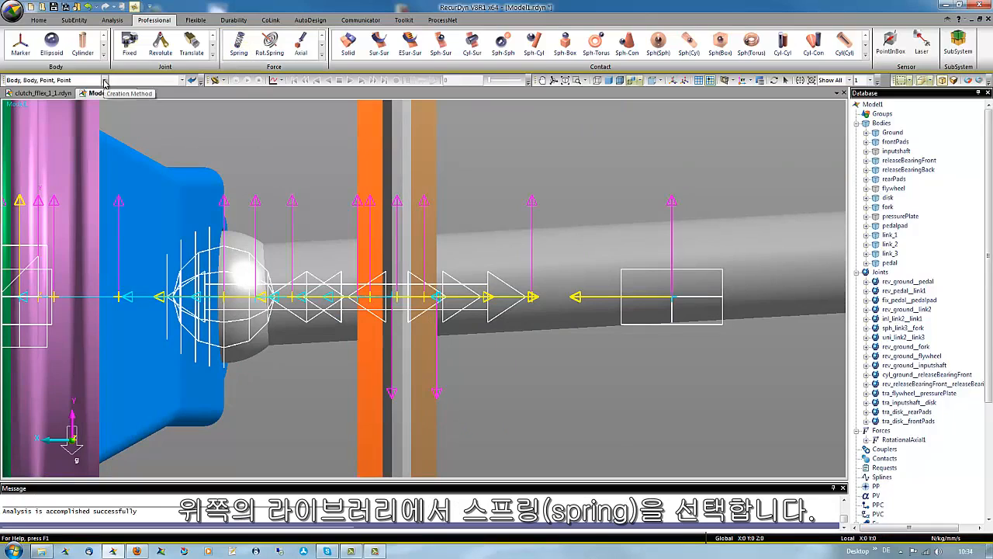
{"action": "left_click", "coordinate": [239, 39]}
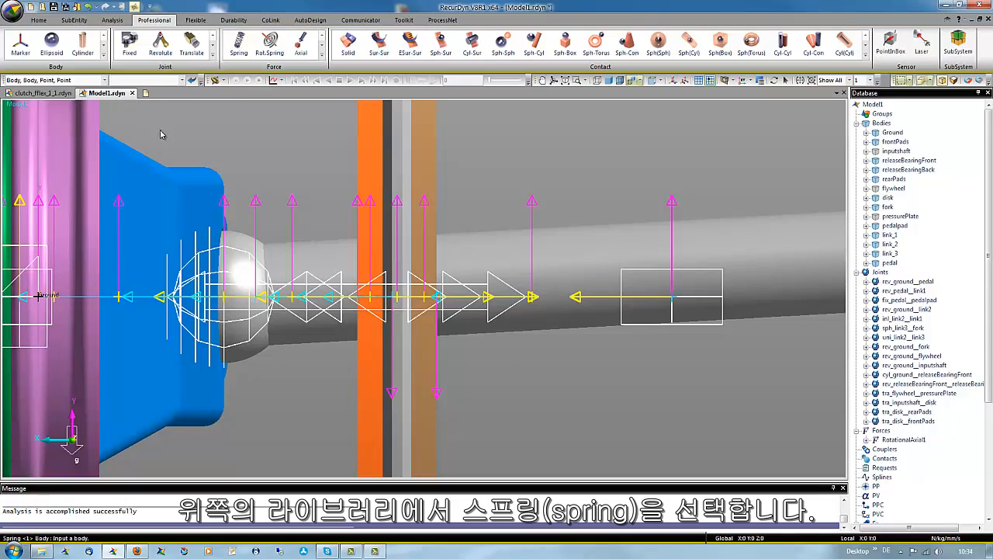
{"action": "mouse_move", "coordinate": [282, 163]}
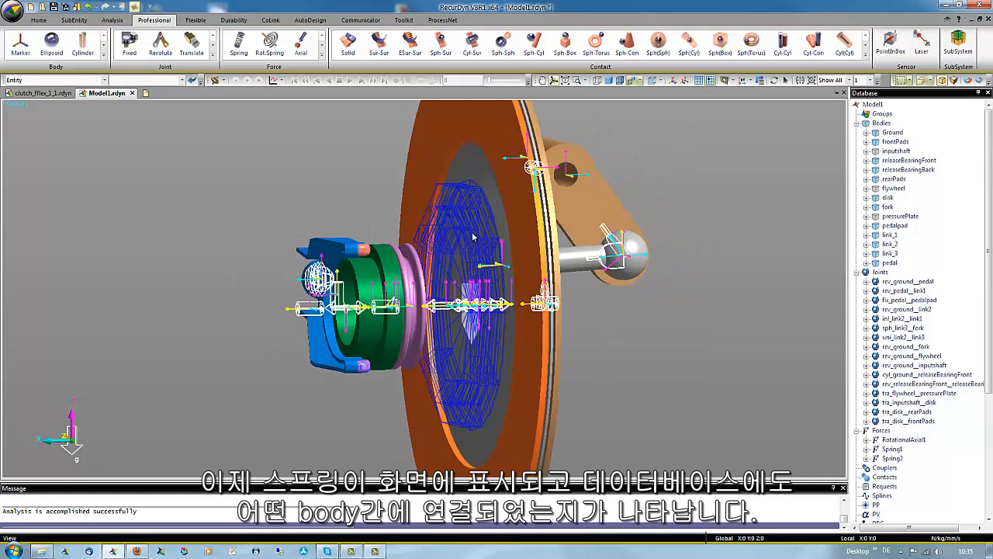
- Finish placing the springs, check their connected bodies and open Spring1's properties
{"action": "left_click", "coordinate": [472, 236]}
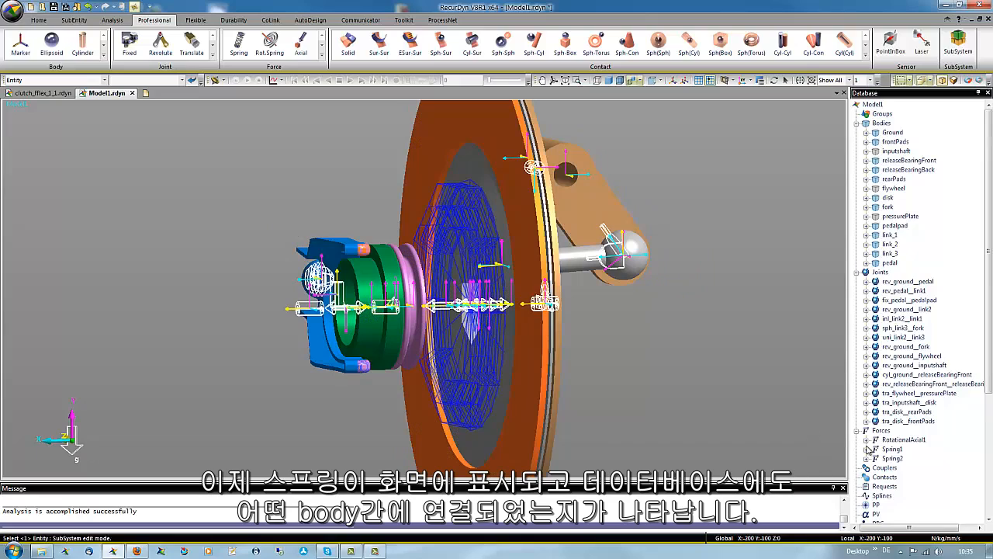
{"action": "left_click", "coordinate": [865, 449]}
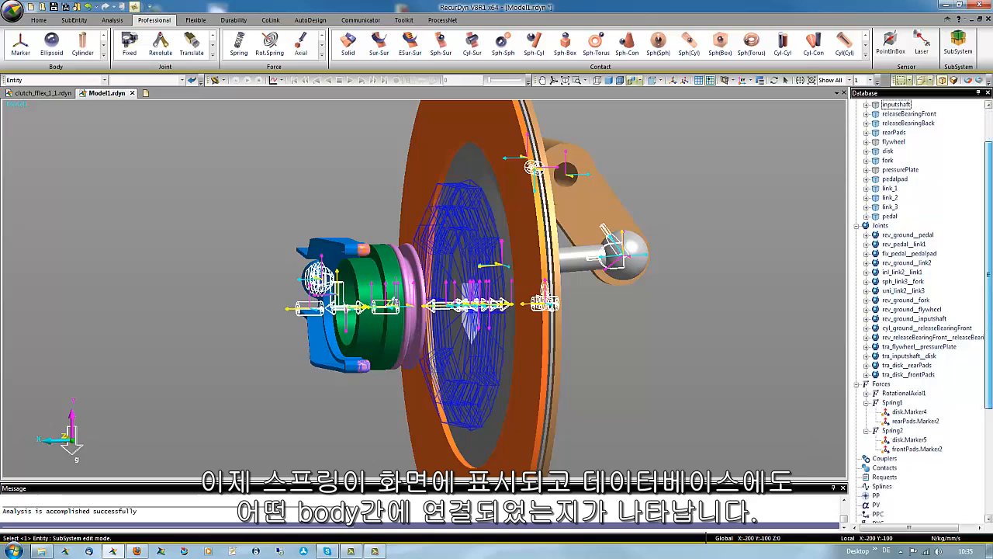
{"action": "scroll", "scroll_direction": "down", "scroll_amount": 3}
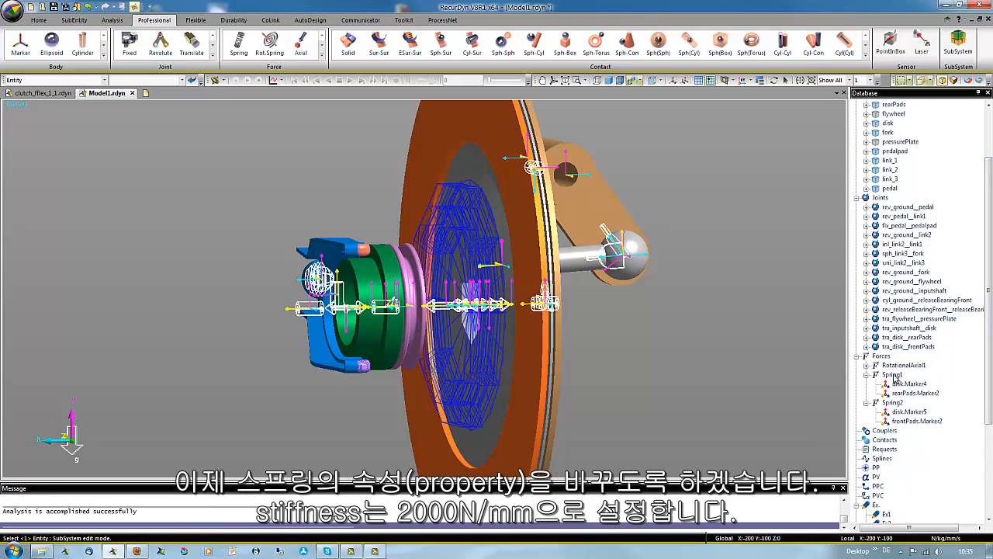
{"action": "double_click", "coordinate": [894, 374]}
{"action": "type", "text": "2000"}
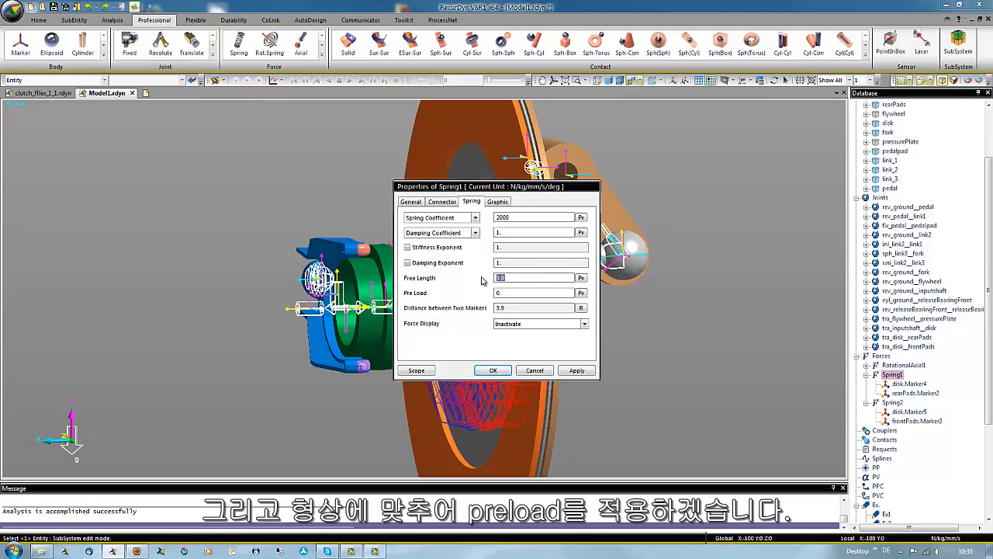
{"action": "mouse_move", "coordinate": [459, 321]}
{"action": "type", "text": "5"}
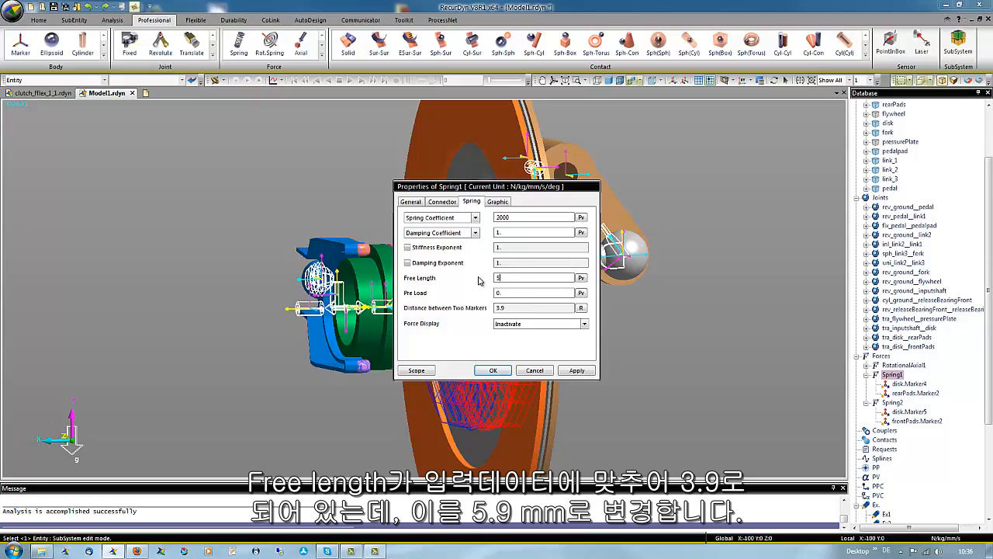
- Set Spring1 to stiffness 2000, free length 5.9 and spring diameter 10
{"action": "type", "text": ".9"}
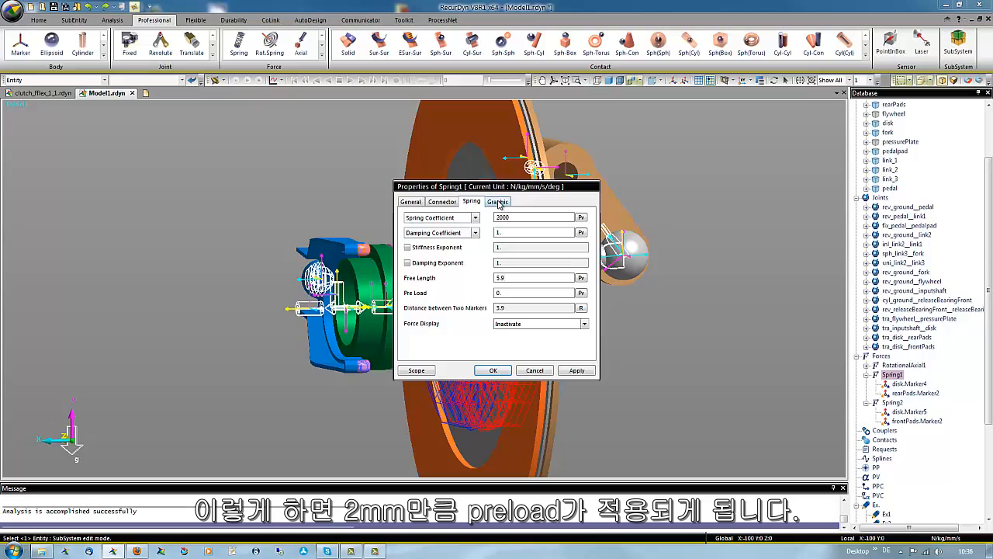
{"action": "left_click", "coordinate": [497, 202]}
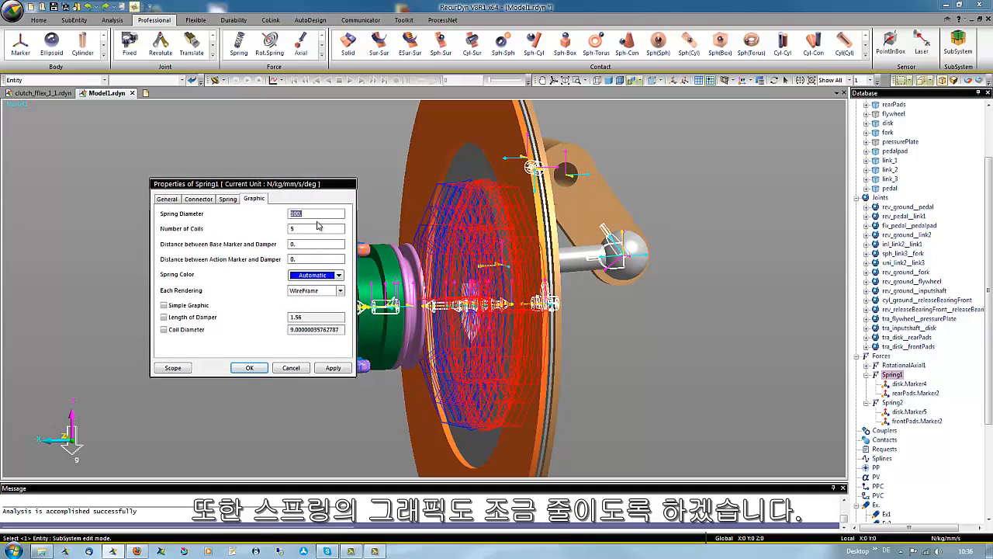
{"action": "mouse_move", "coordinate": [276, 217]}
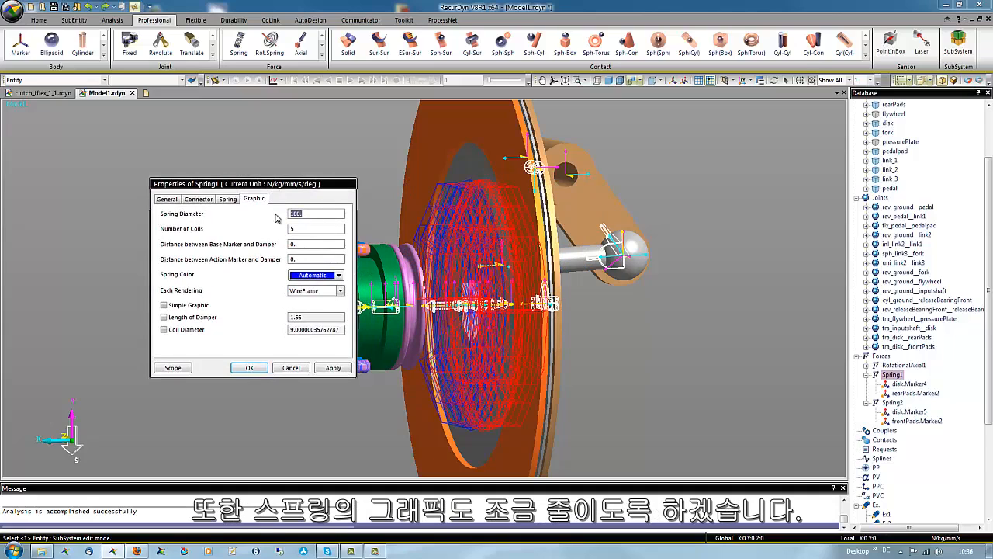
{"action": "type", "text": "10"}
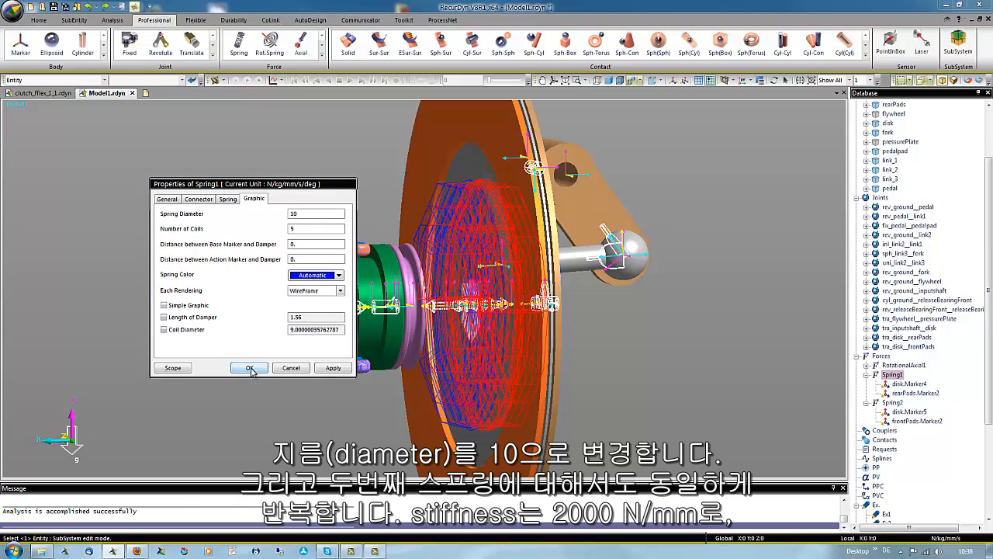
{"action": "left_click", "coordinate": [249, 366]}
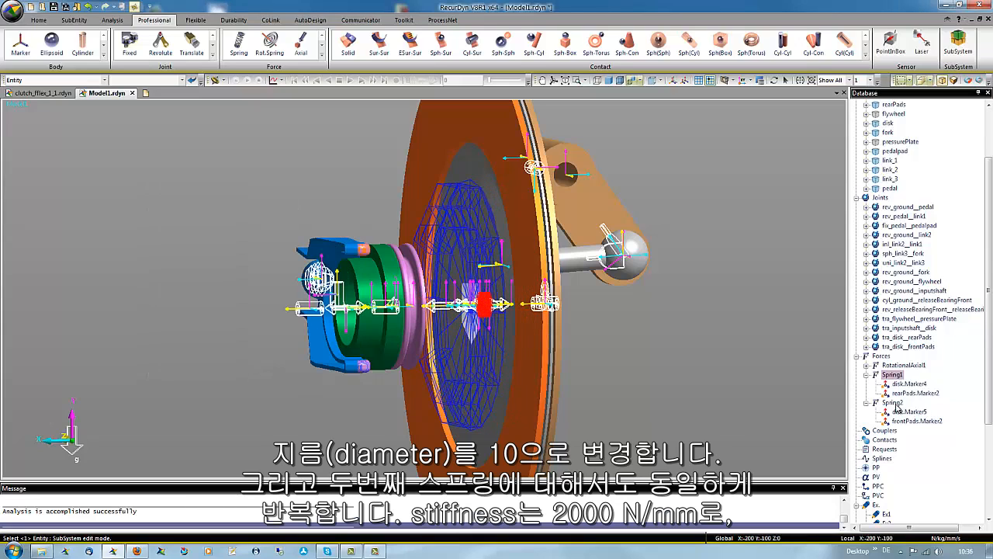
- Set Spring2 to free length 5.9 and spring diameter 10, matching Spring1
{"action": "double_click", "coordinate": [893, 402]}
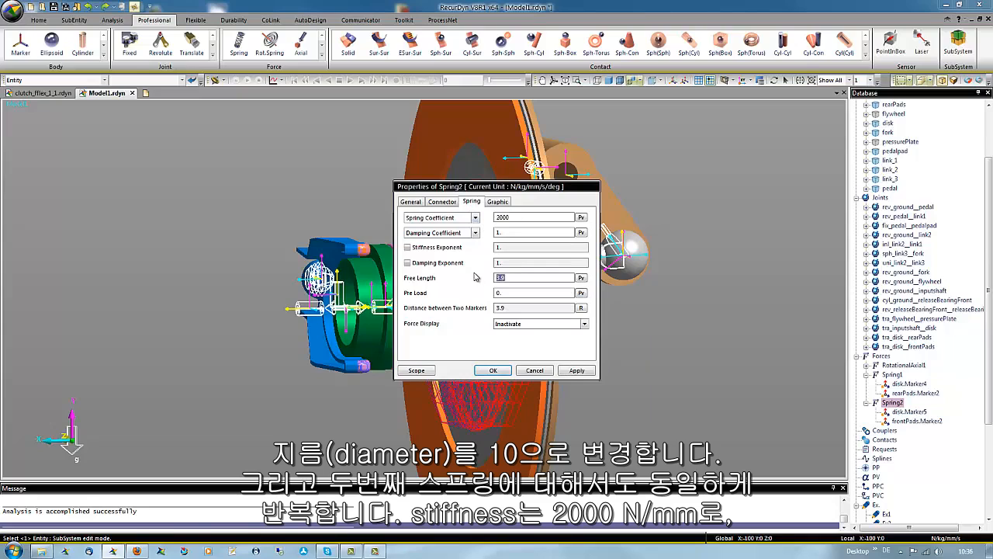
{"action": "type", "text": "5.9"}
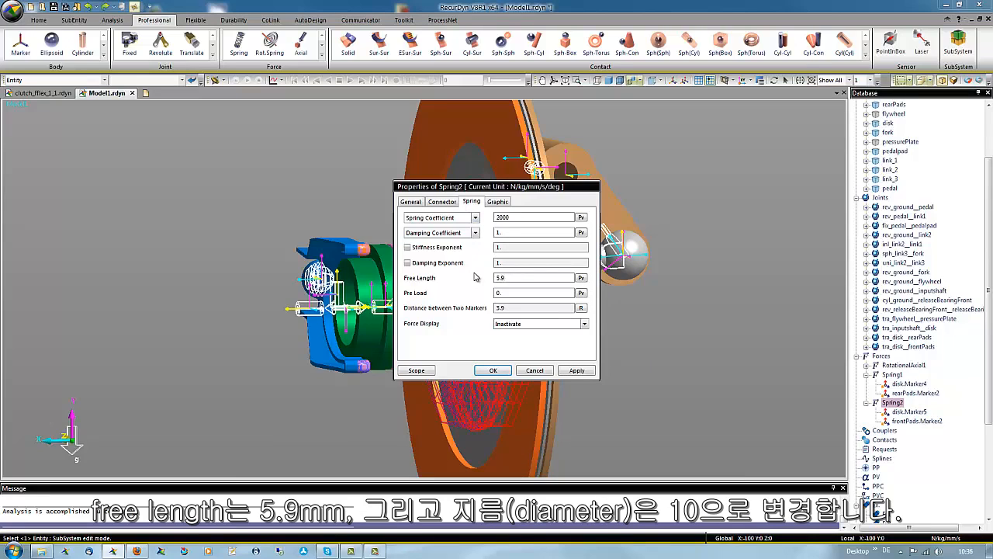
{"action": "left_click", "coordinate": [496, 202]}
{"action": "type", "text": "10"}
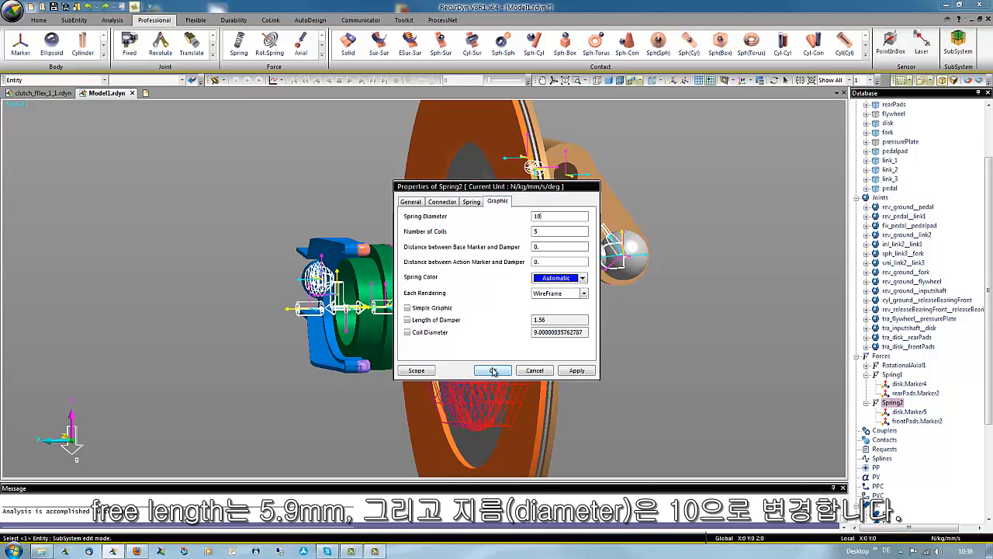
{"action": "left_click", "coordinate": [494, 369]}
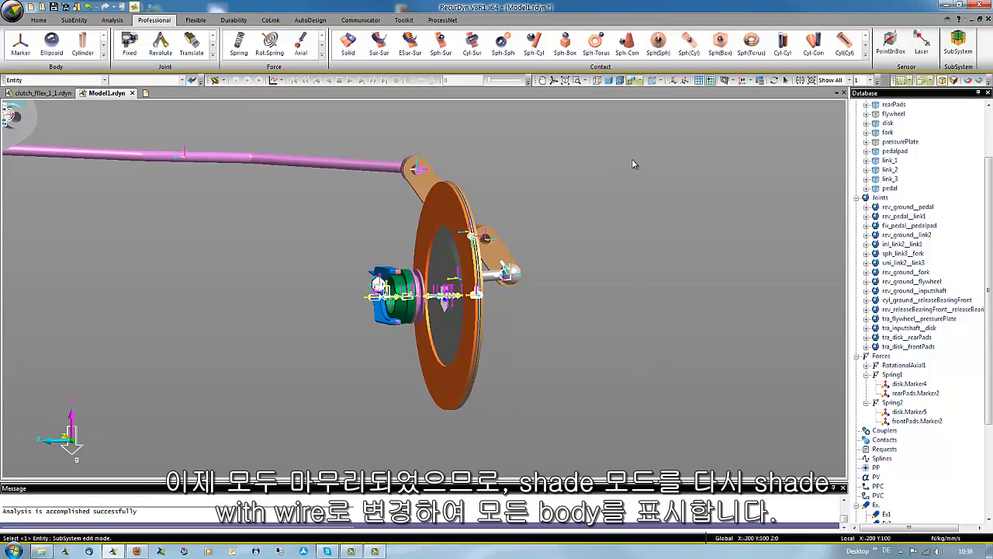
{"action": "mouse_move", "coordinate": [621, 81]}
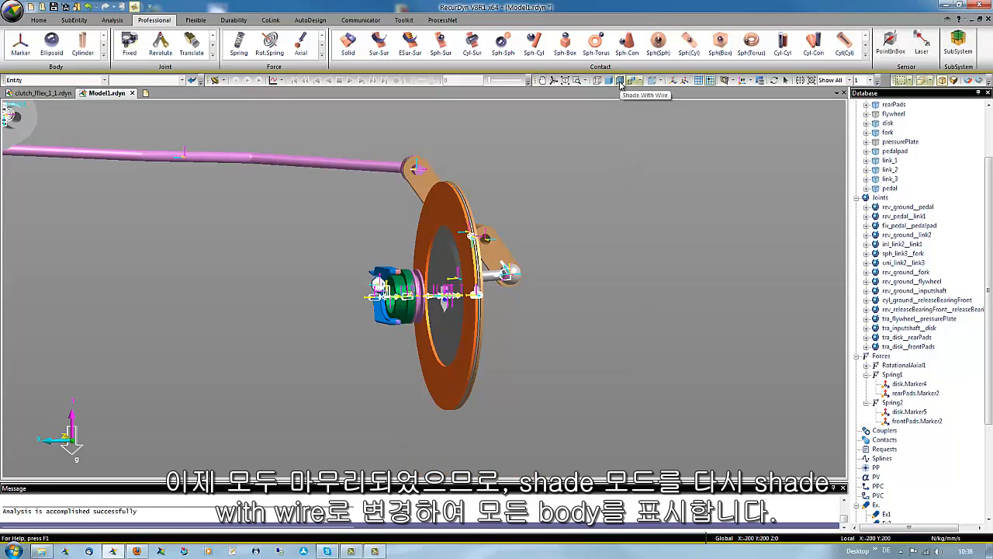
- Restore Shade with Wire rendering for all bodies and run the clutch analysis
{"action": "left_click", "coordinate": [621, 81]}
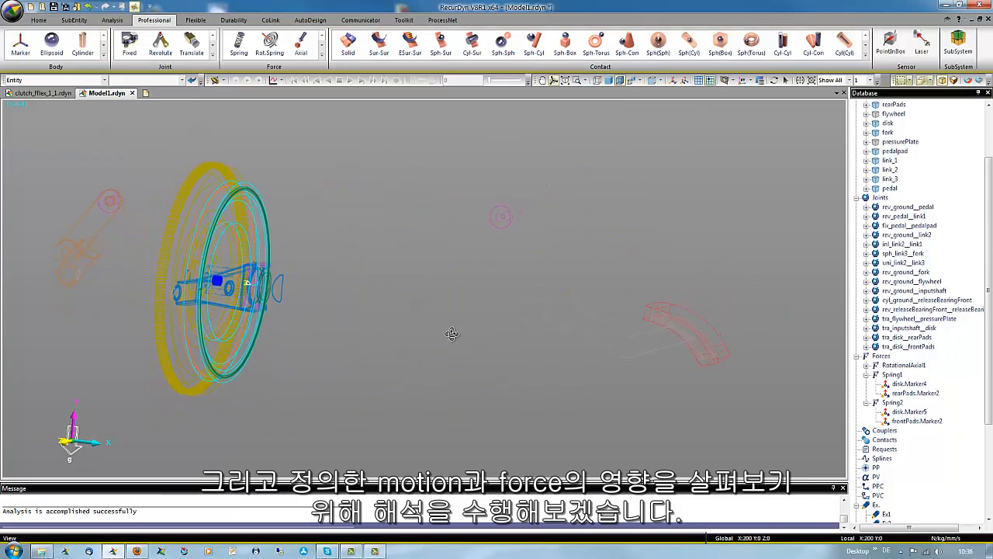
{"action": "left_click", "coordinate": [217, 80]}
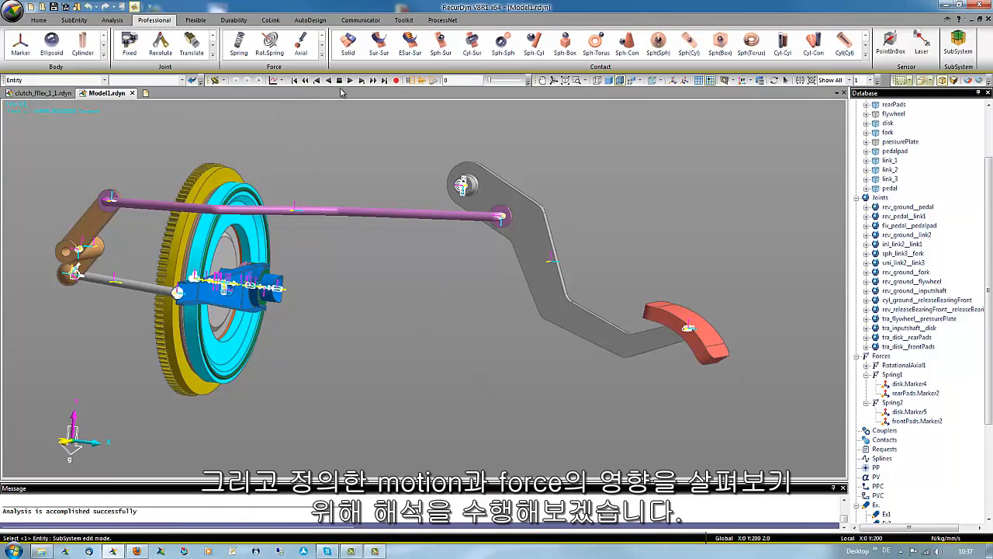
{"action": "left_click", "coordinate": [350, 80]}
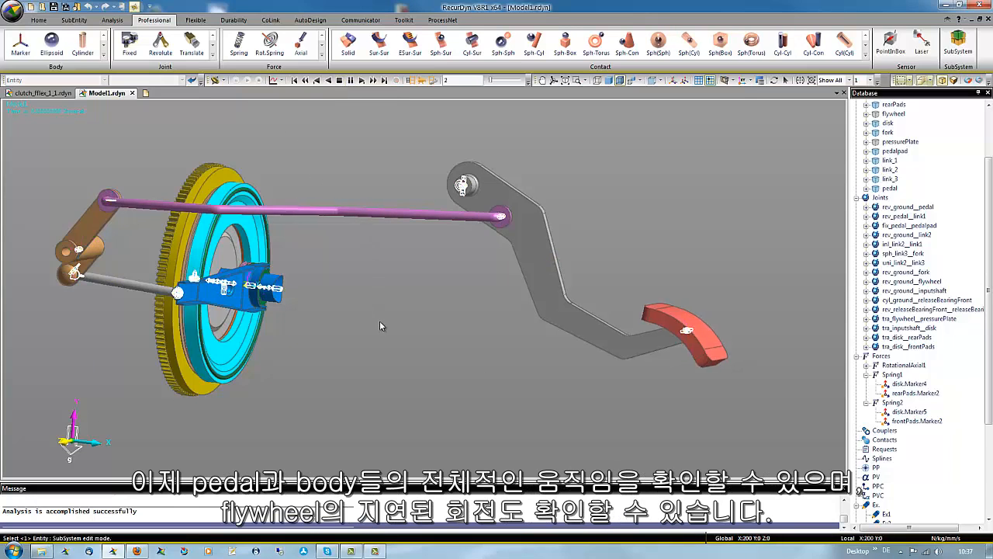